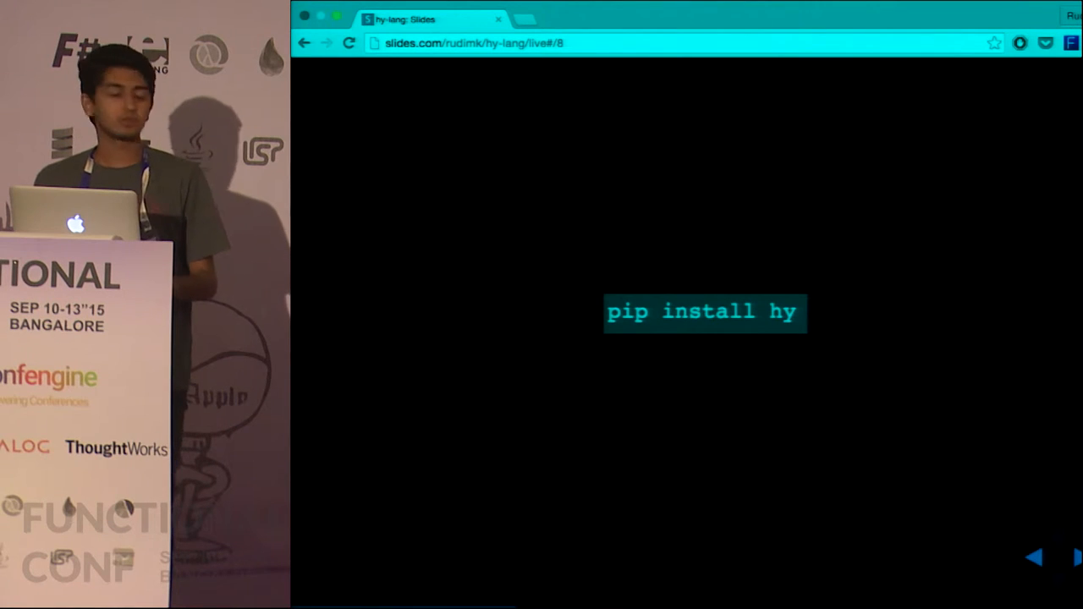
Advance the Hy deck to slide 12 with prefix arithmetic like (+ 1 3 55) and setv
click(1076, 557)
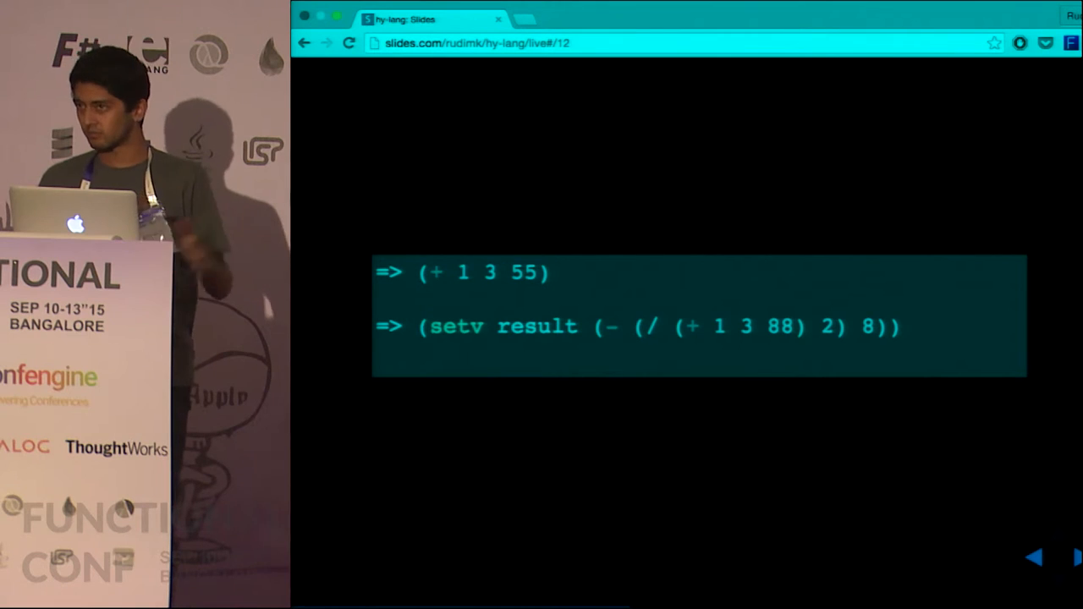
Advance to slide 14 showing Hy if, cond and for loop examples
click(1066, 557)
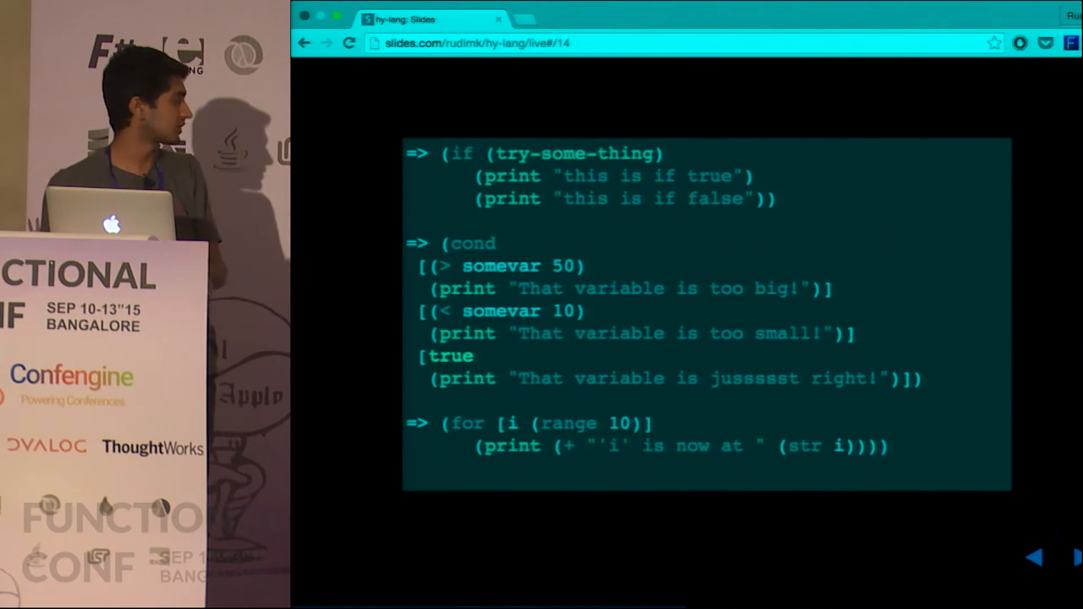
click(1063, 557)
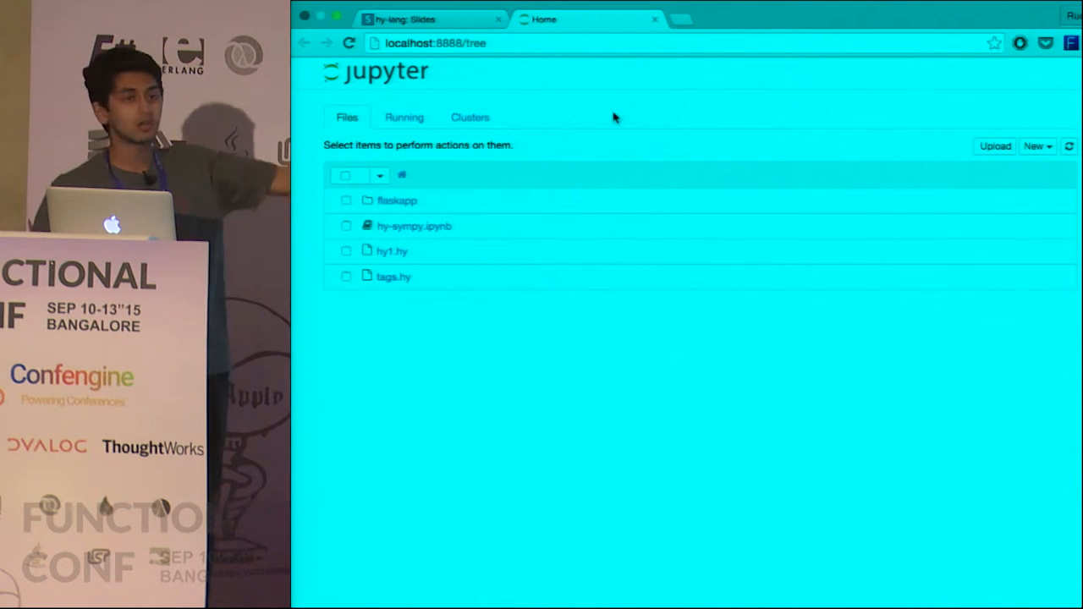
mouse_move(613, 117)
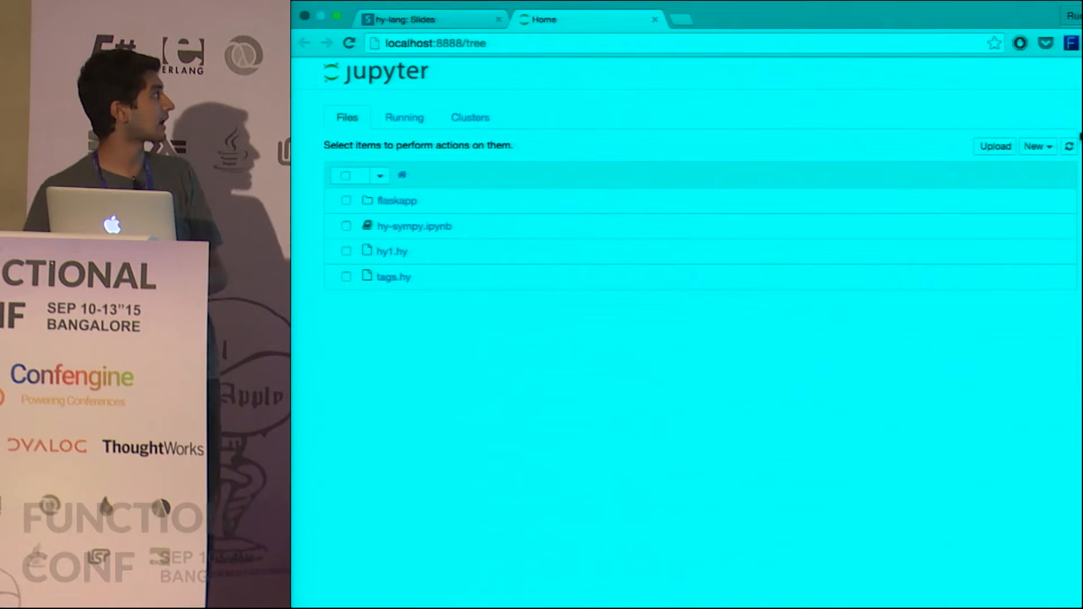
mouse_move(924, 145)
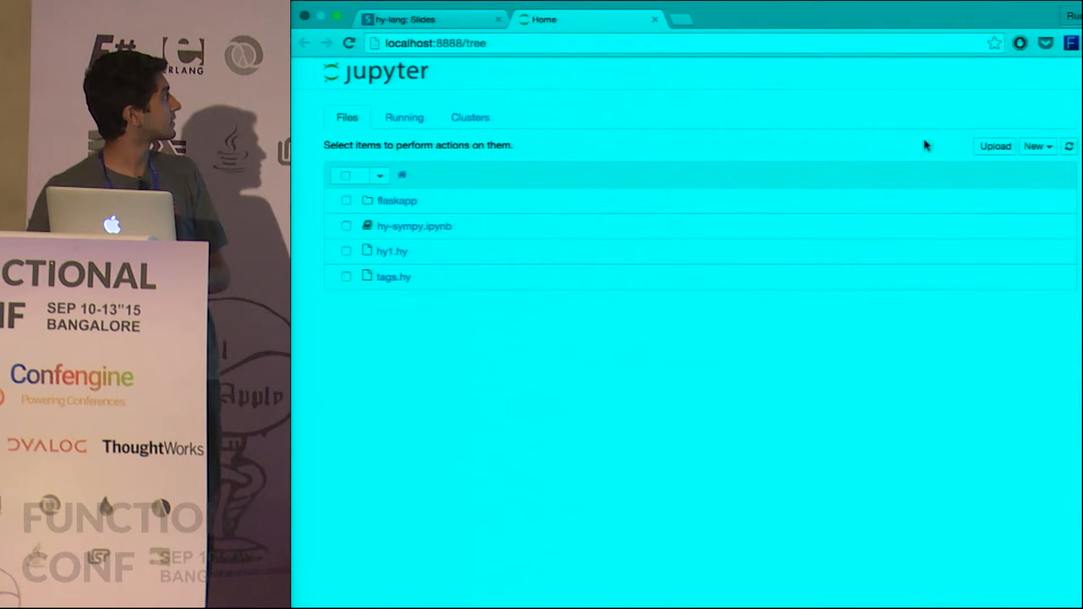
Create a new Hy-kernel notebook, run the list-comp pairing 0–7 with A–H, and return to the slides
click(1036, 145)
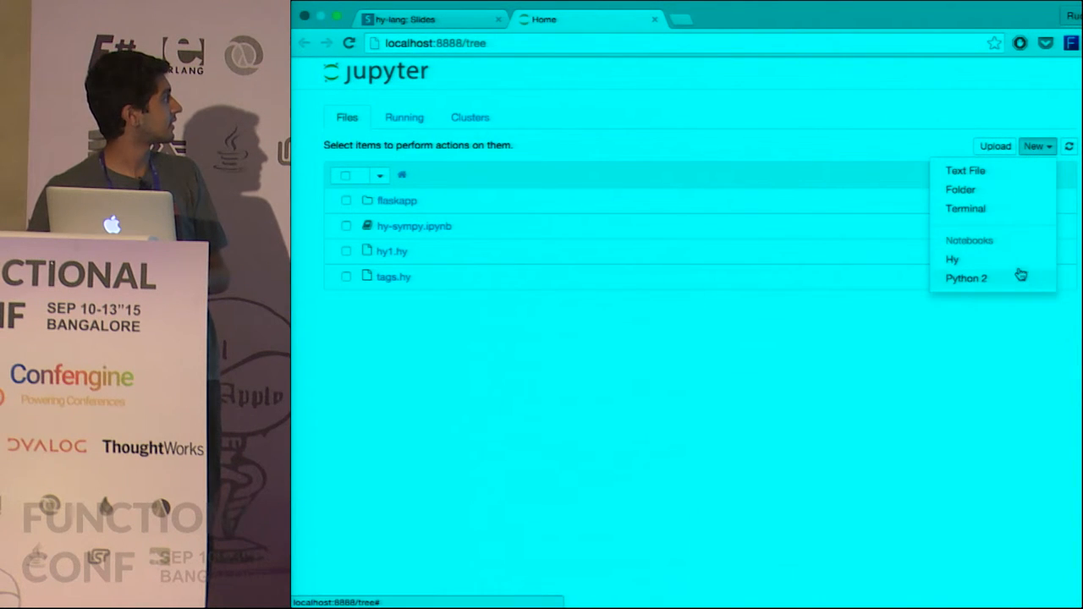
click(951, 259)
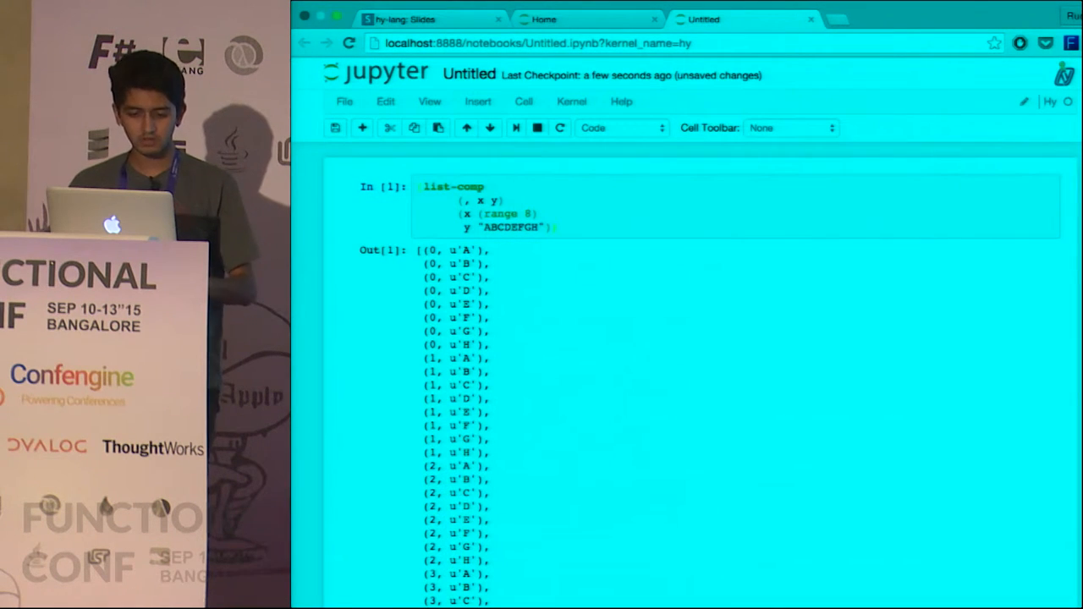
scroll(down, 3)
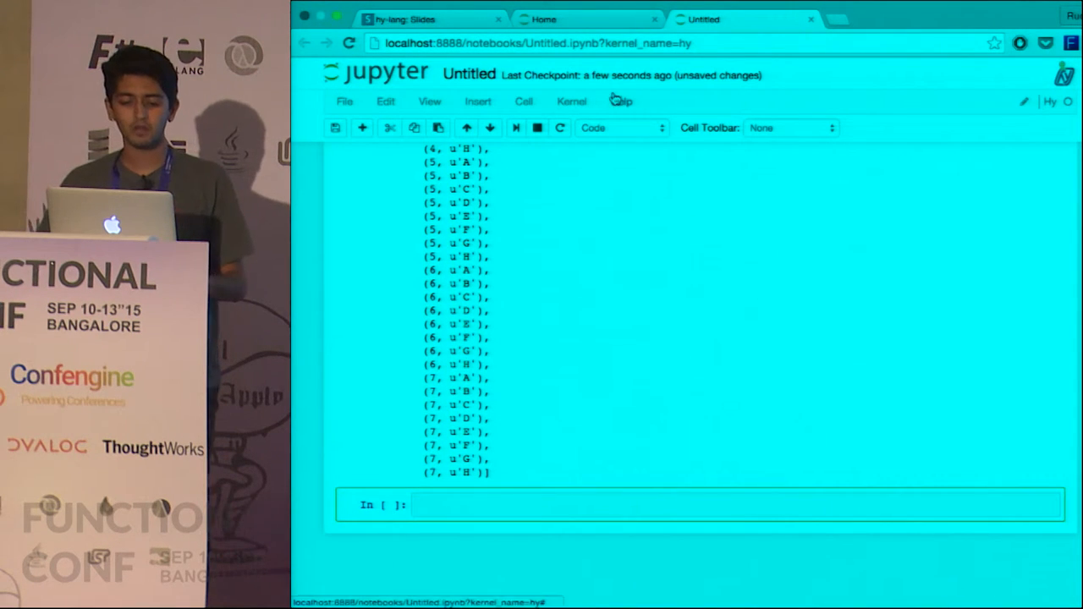
click(427, 18)
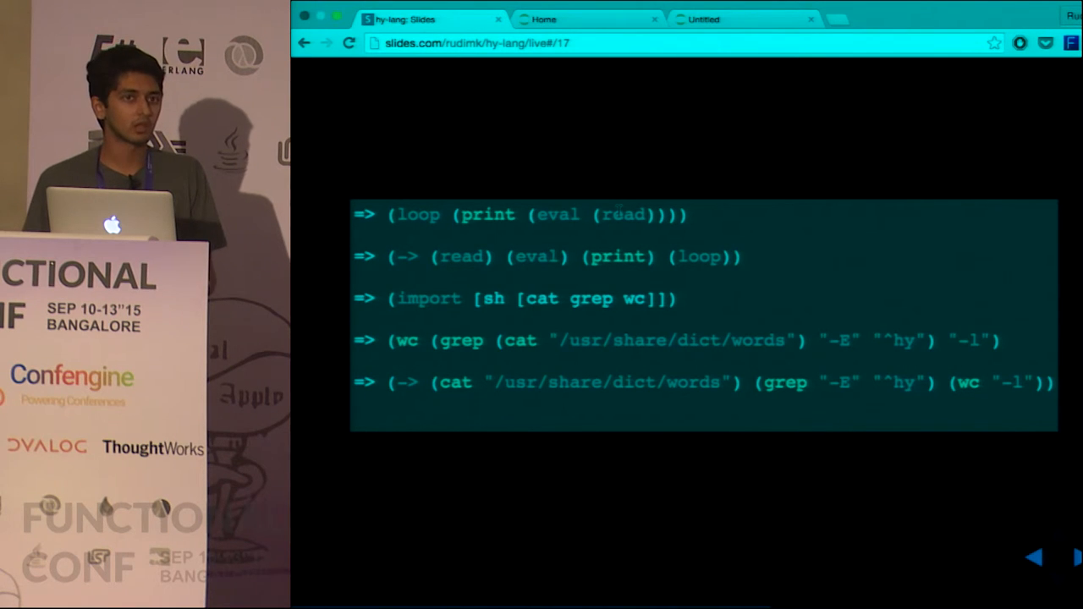
mouse_move(707, 172)
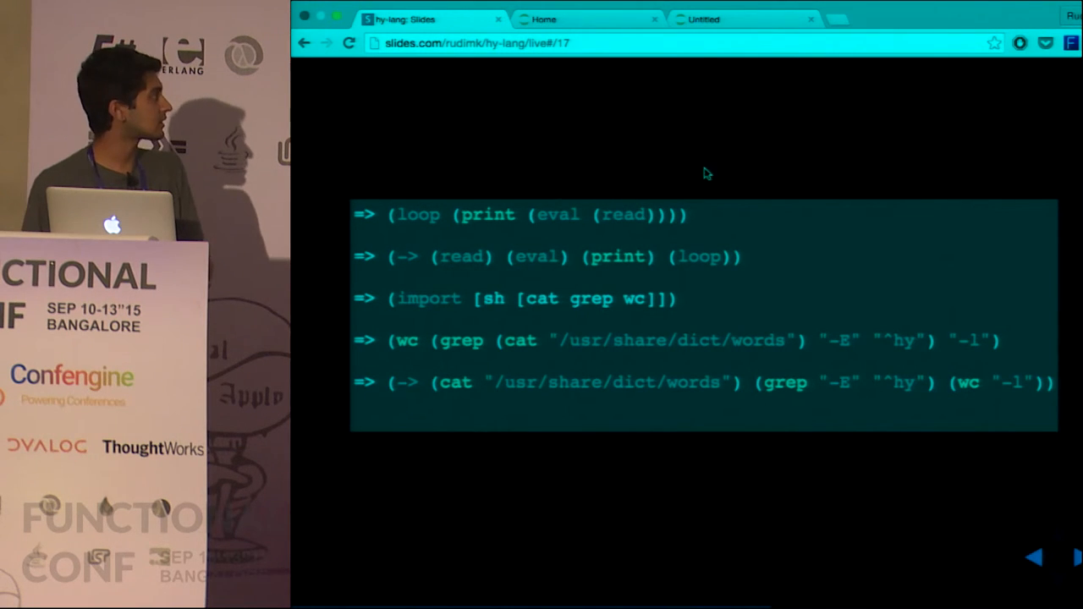
mouse_move(695, 220)
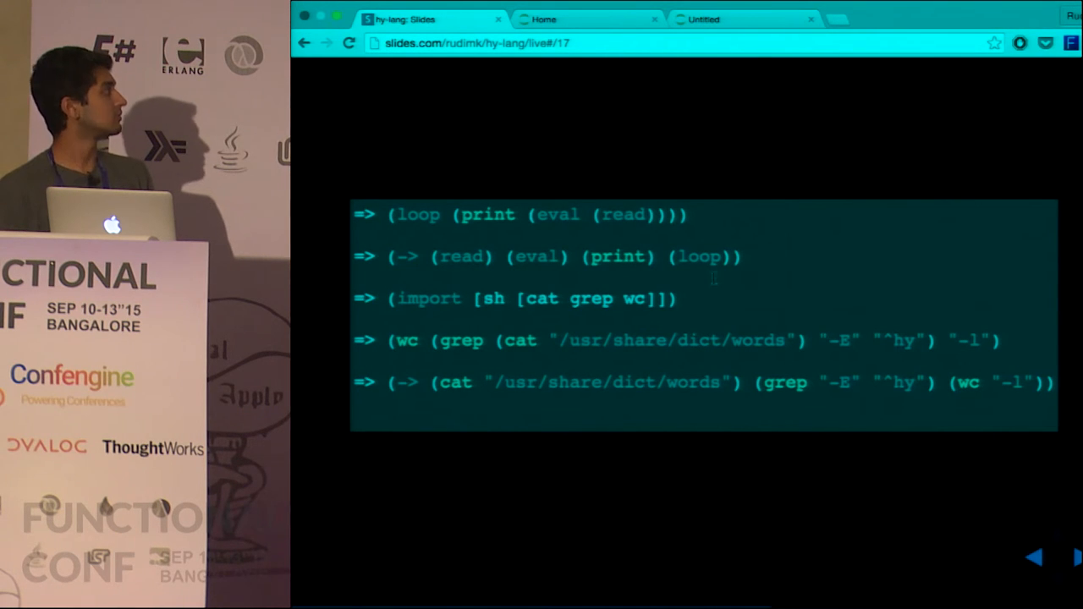
mouse_move(811, 240)
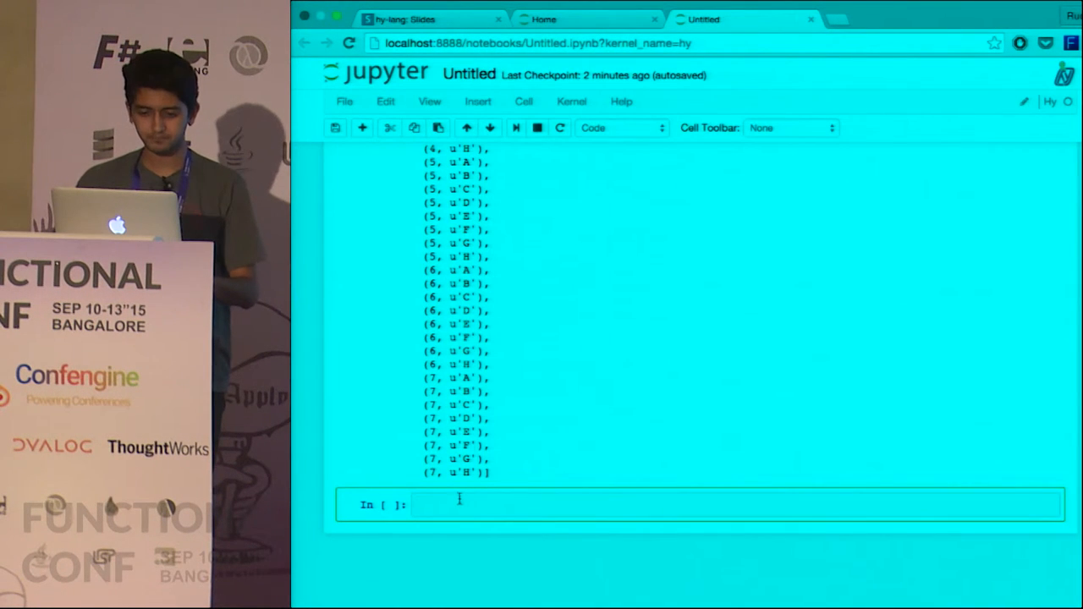
Check the Vigenère import slide, then run the encipher_vigenere import cell in the notebook
click(432, 19)
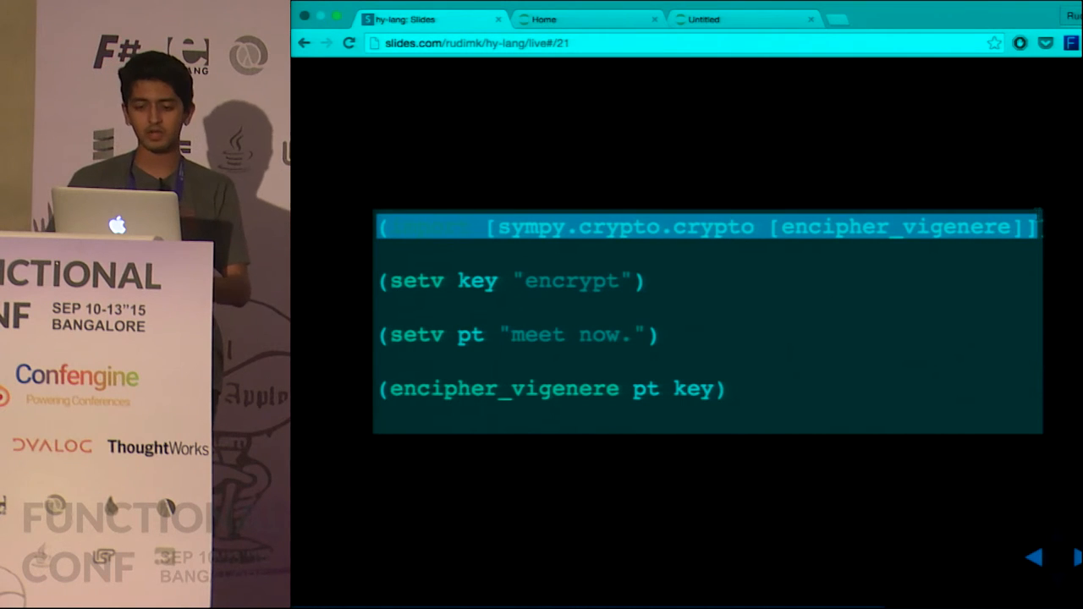
click(743, 19)
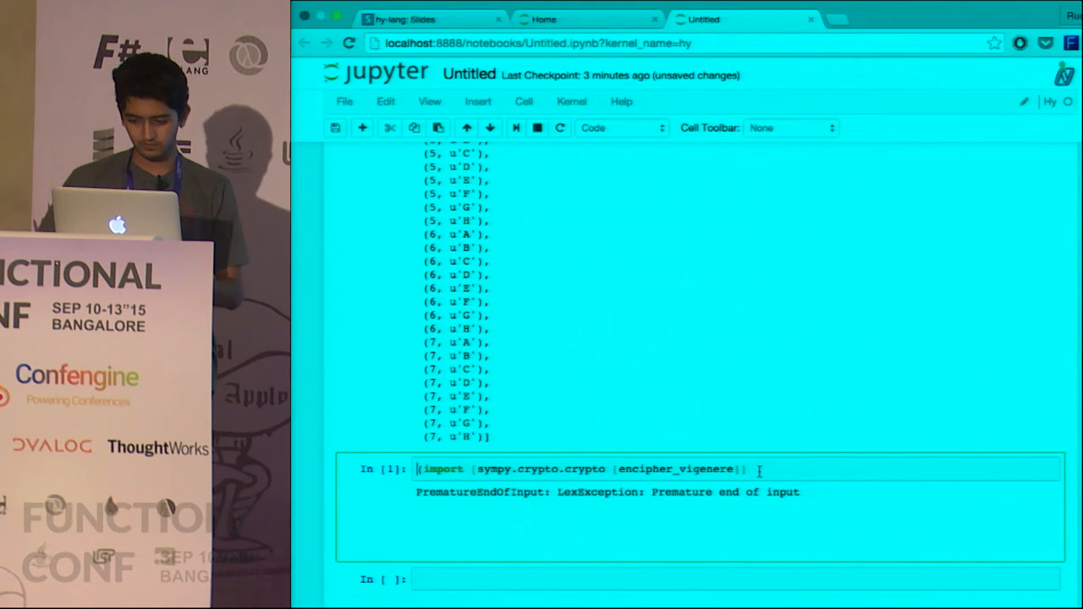
key(shift+enter)
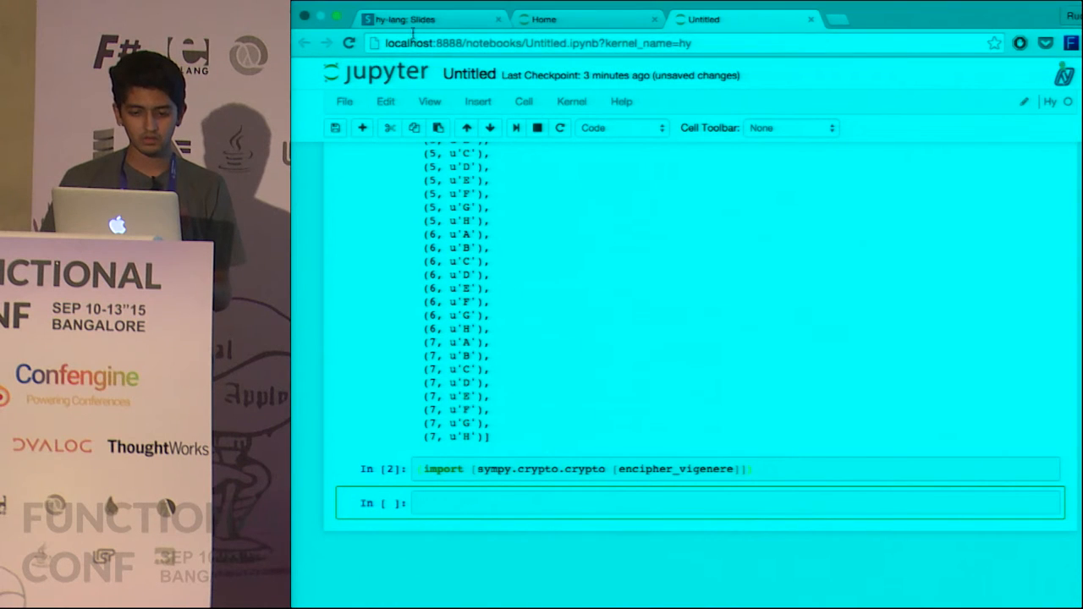
click(426, 19)
text(()
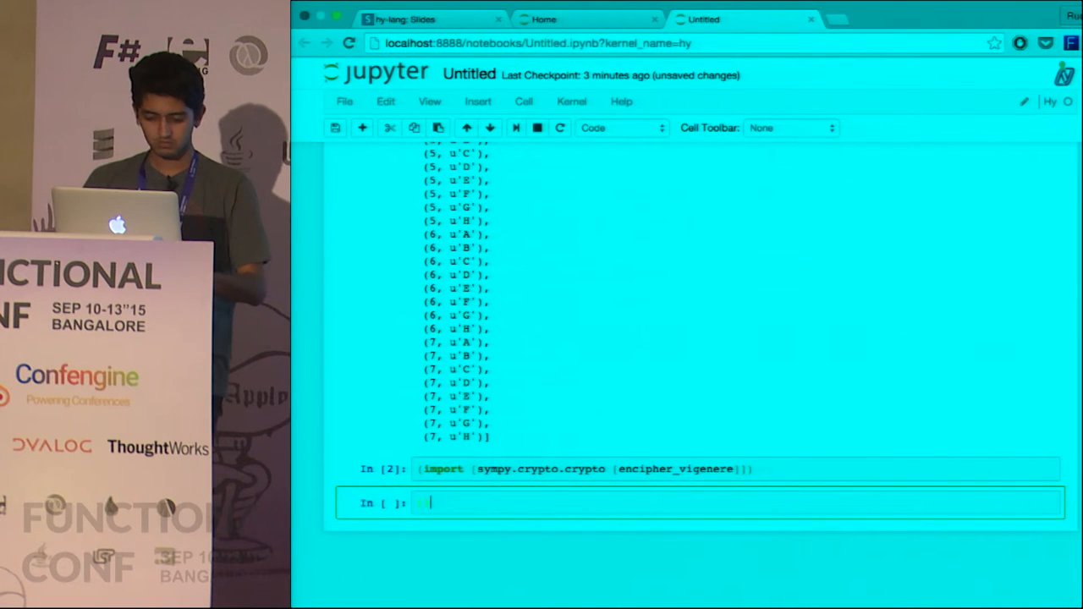
text(setv key)
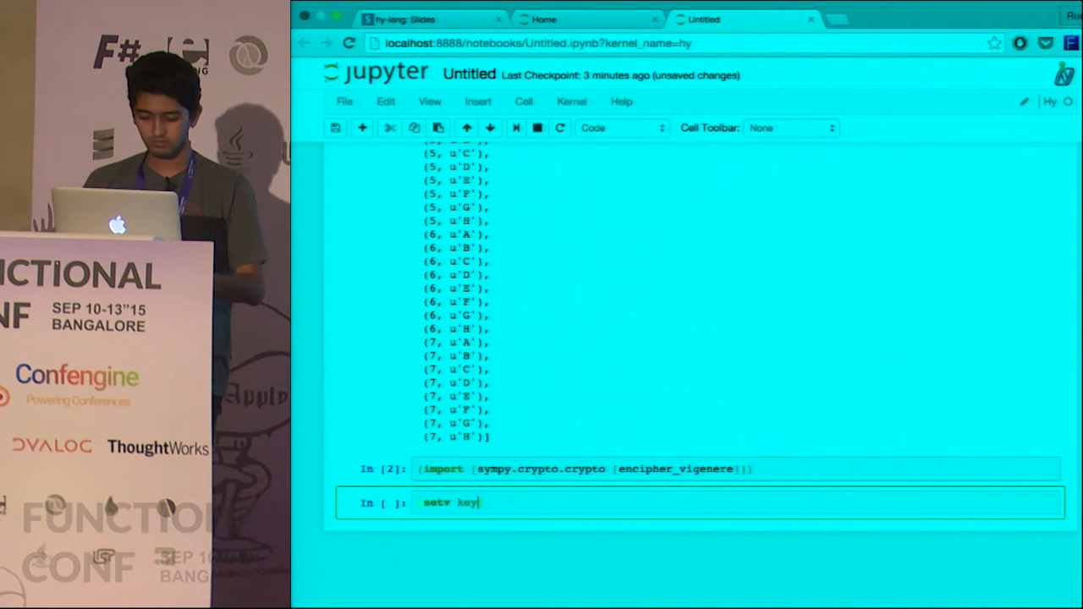
text("hyd"))
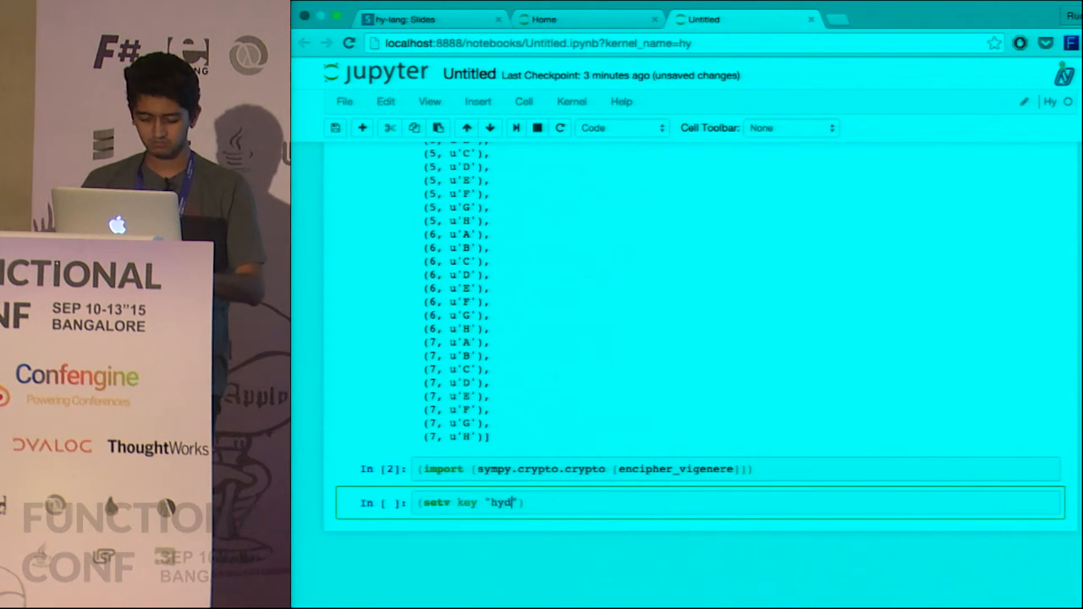
text(ra)
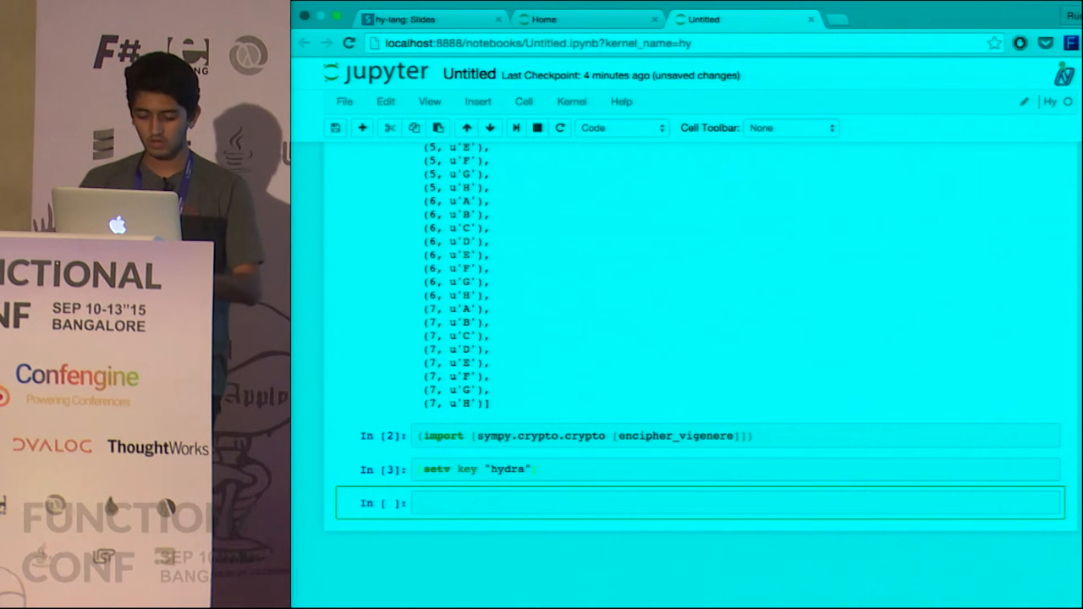
text(setv plai))
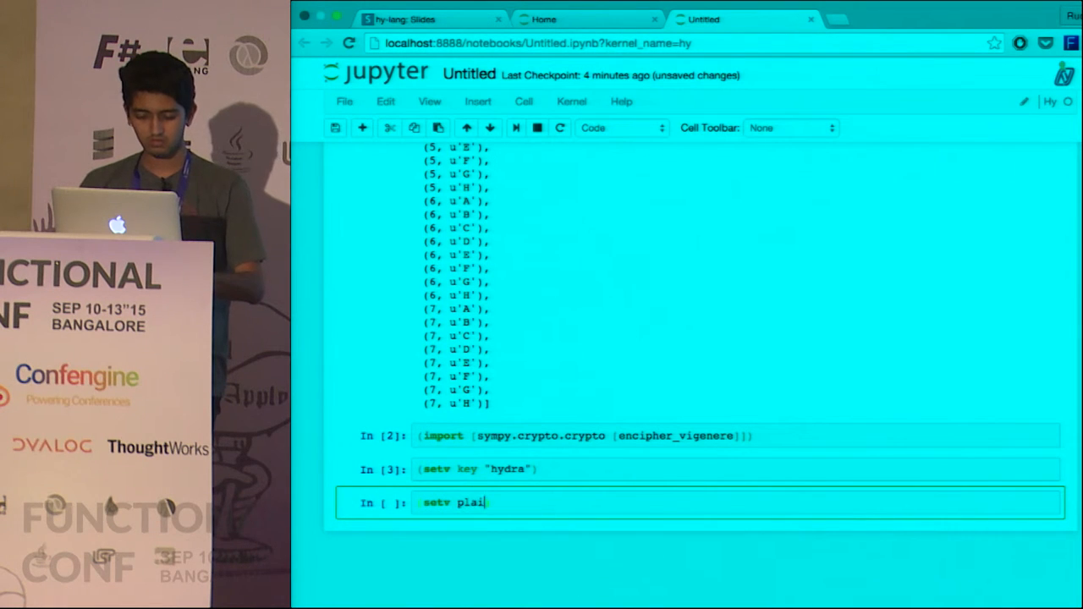
text(ntext ")
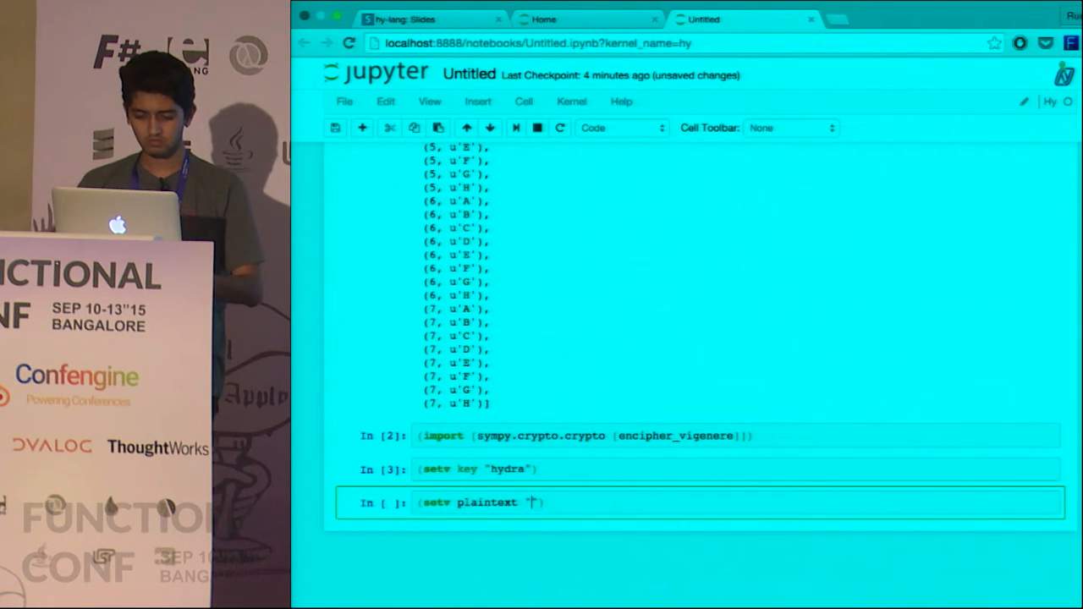
text("")
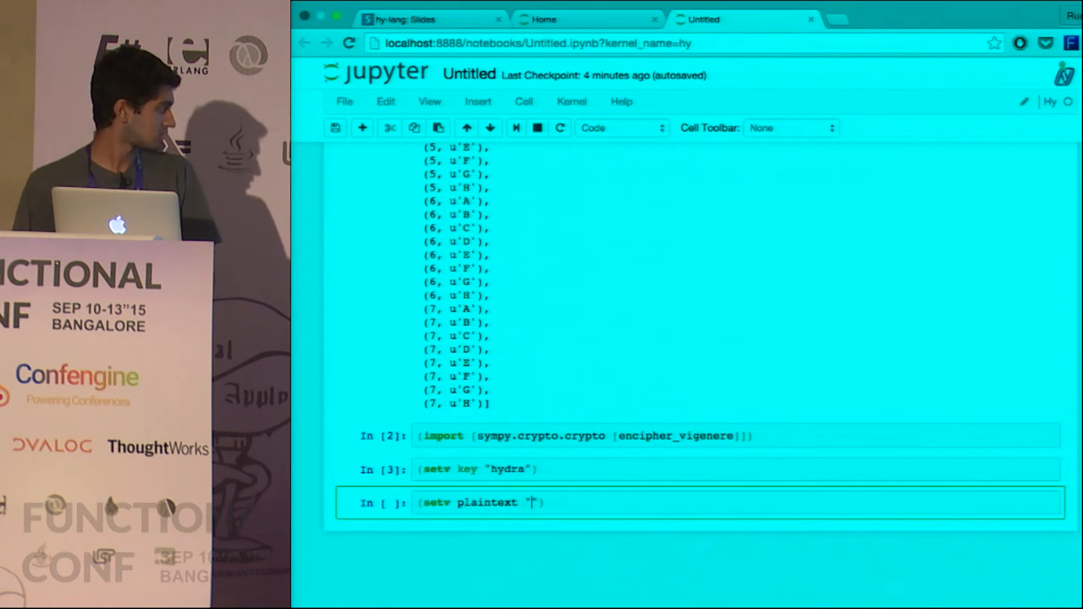
text(out of the dhao)
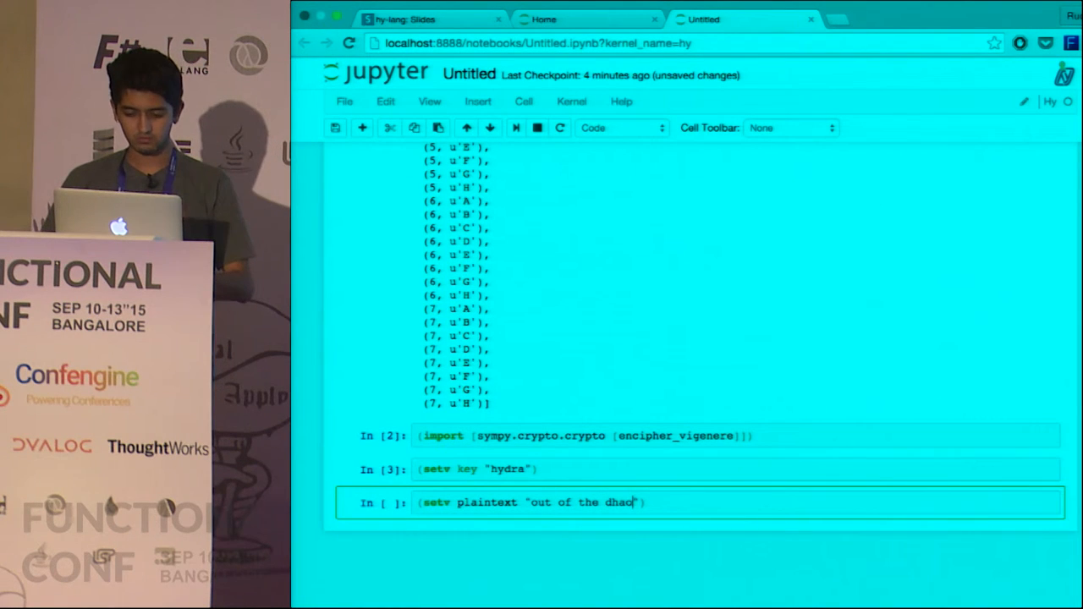
text(shadows)
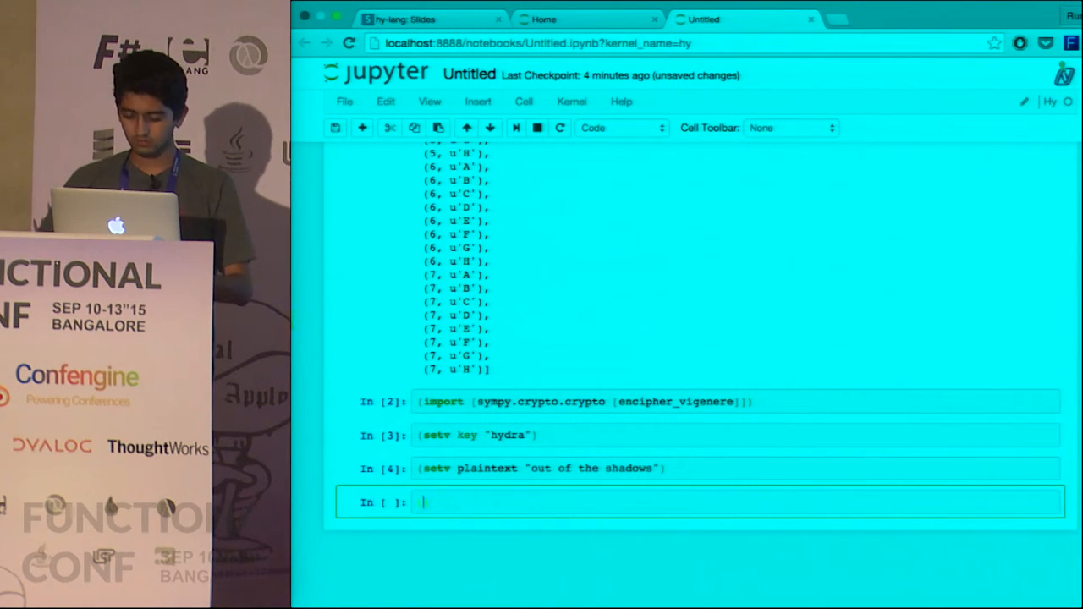
Begin the encipher-vigenere call on plaintext and rename the key variable to key1
text(encipher-vigenere)
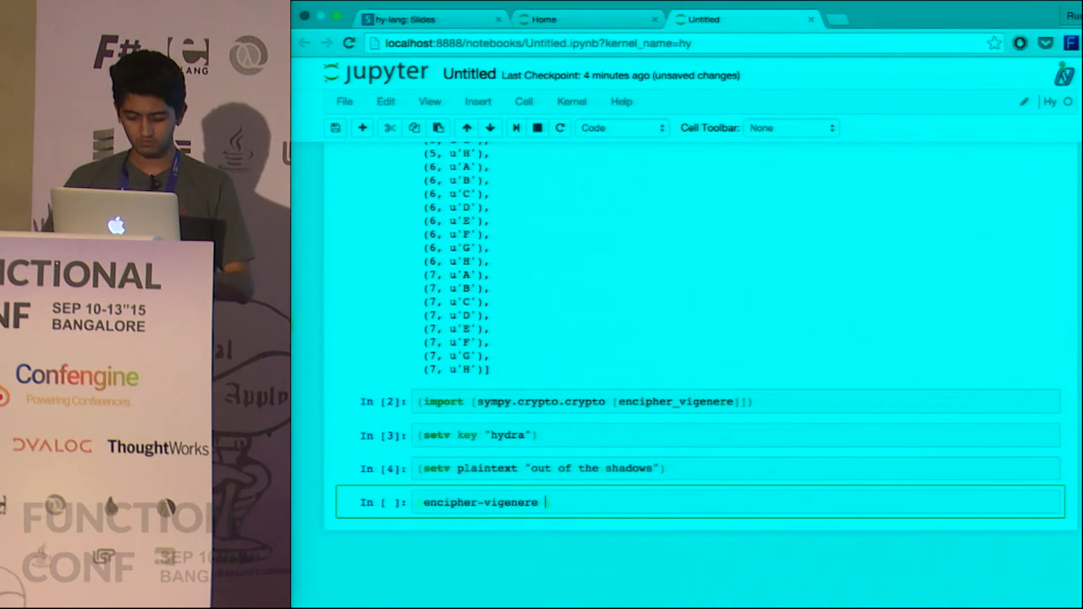
text(plaintext)
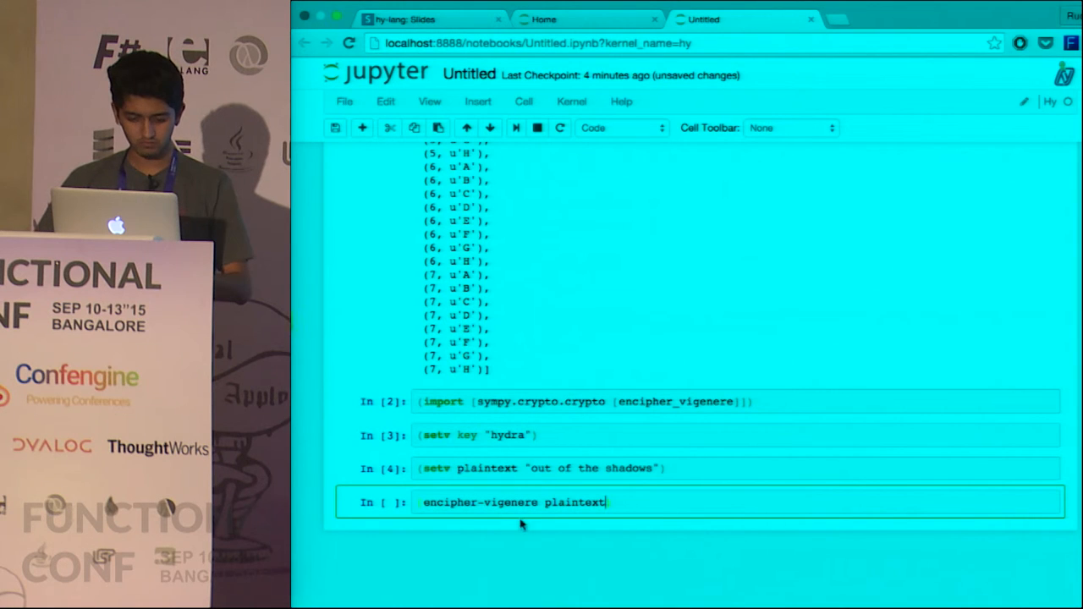
click(477, 435)
text(1)
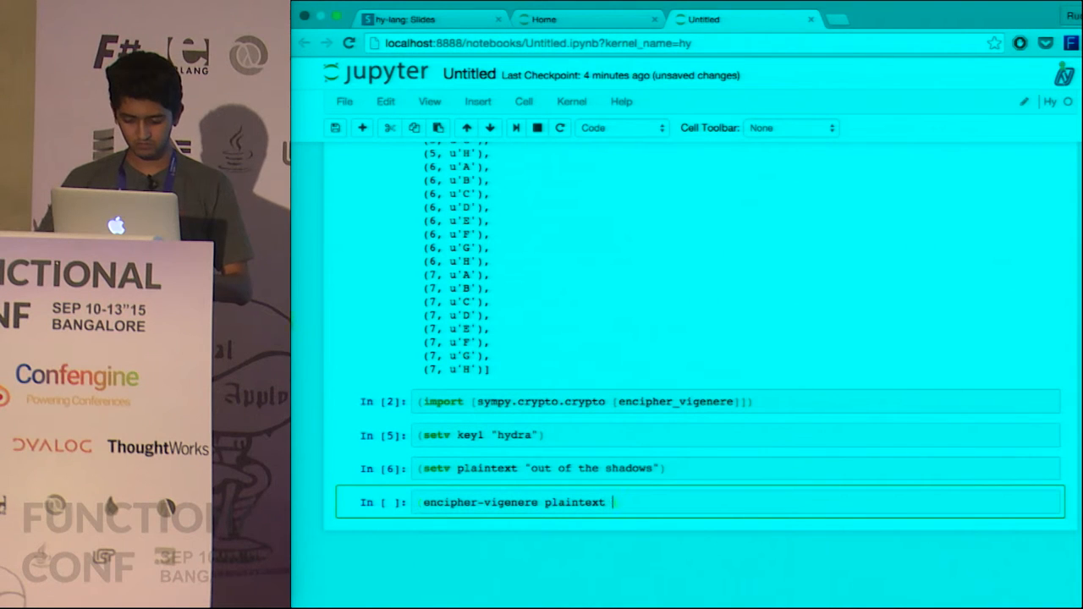
text(key1)
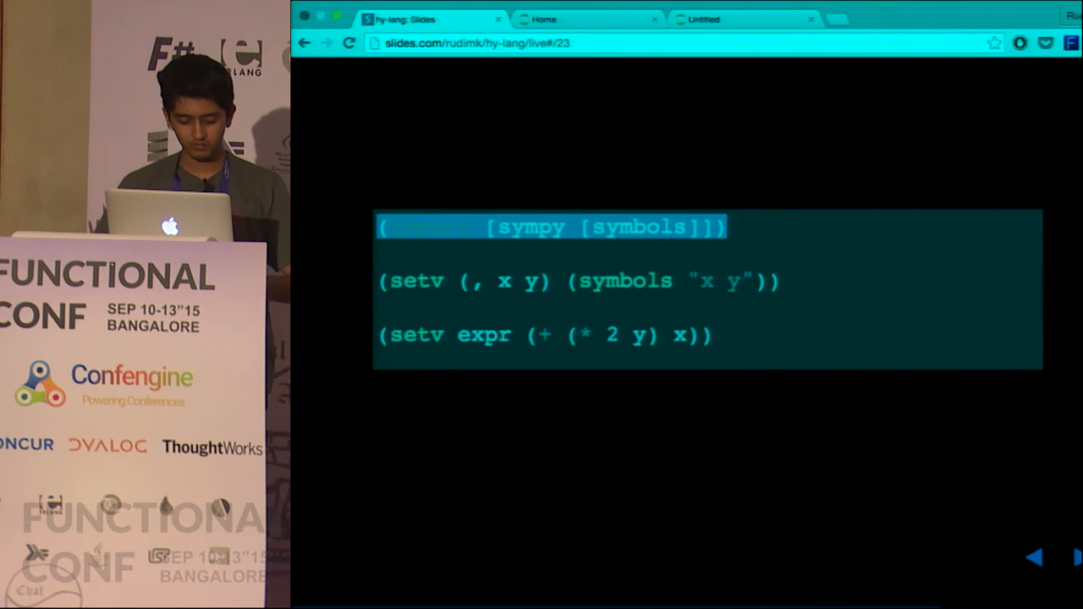
Glance at the sympy symbols slide and return to the Hy notebook
click(743, 19)
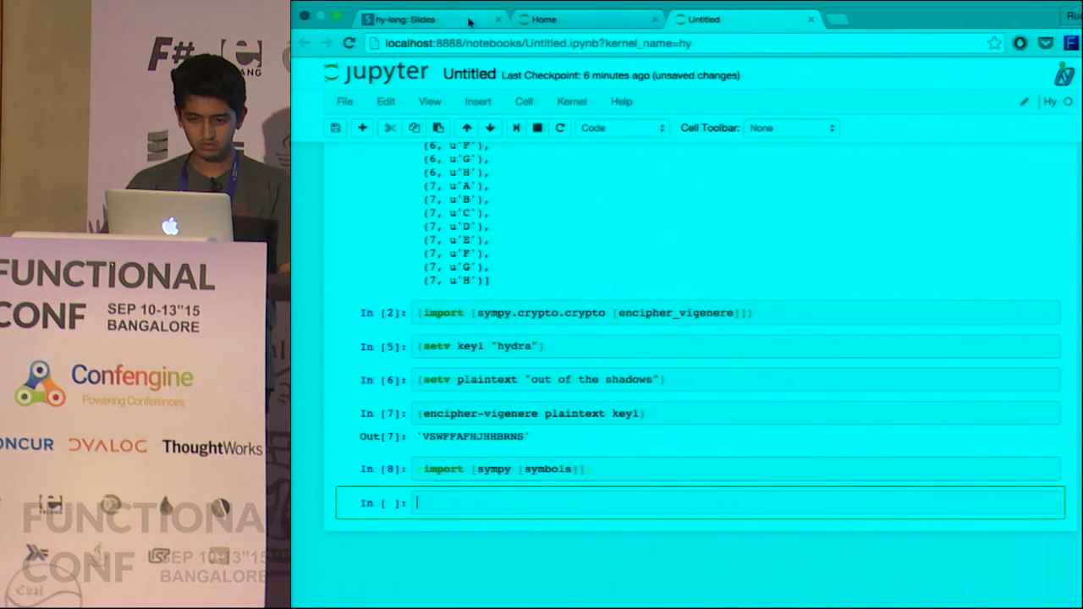
click(397, 19)
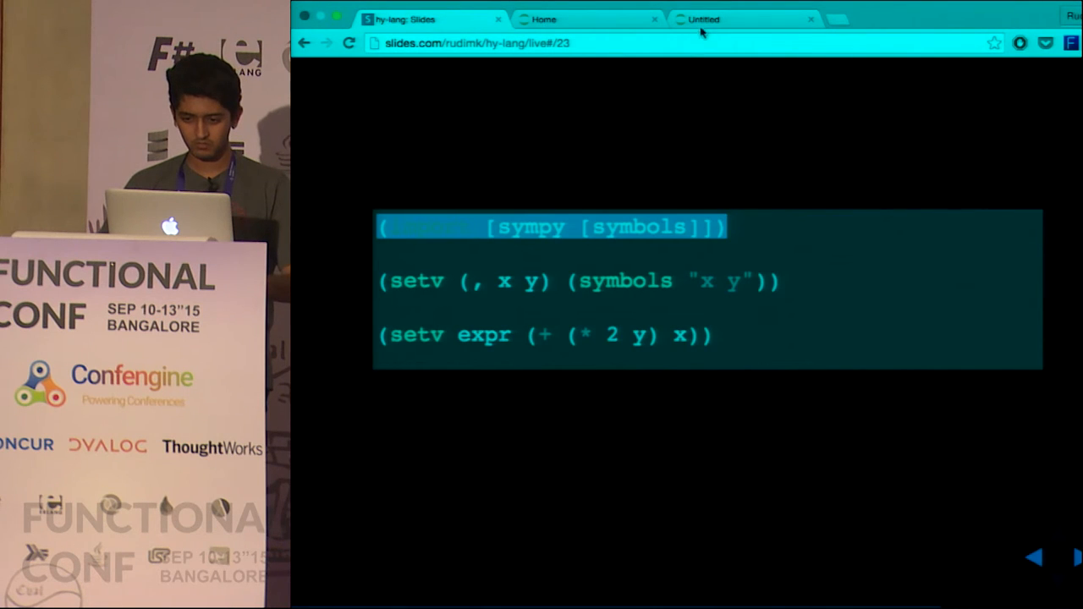
click(744, 19)
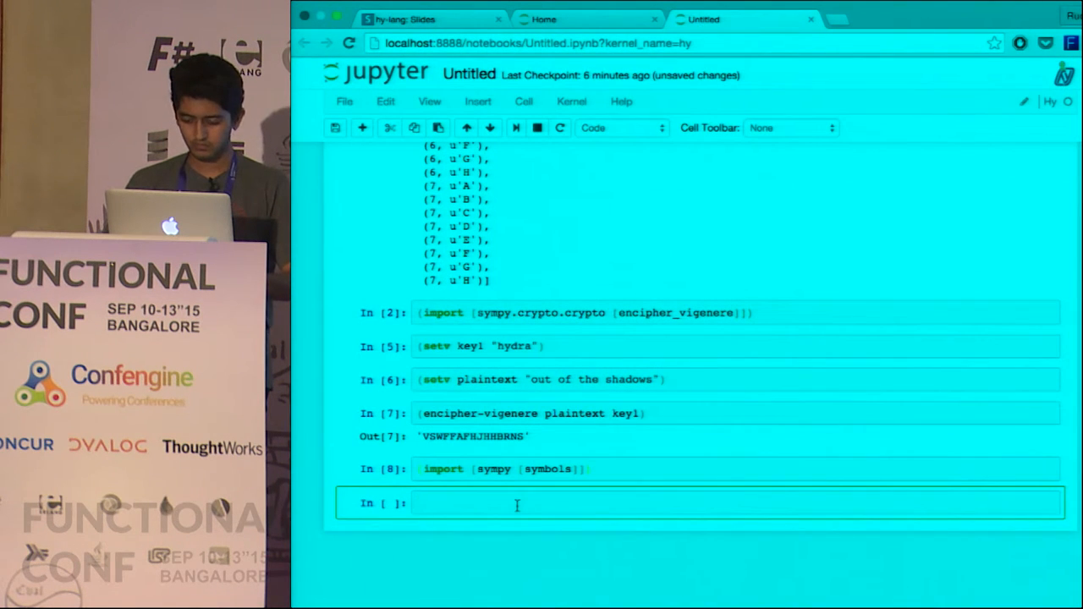
Import init_printing from sympy and run (init-printing) for pretty math output
text(mport []))
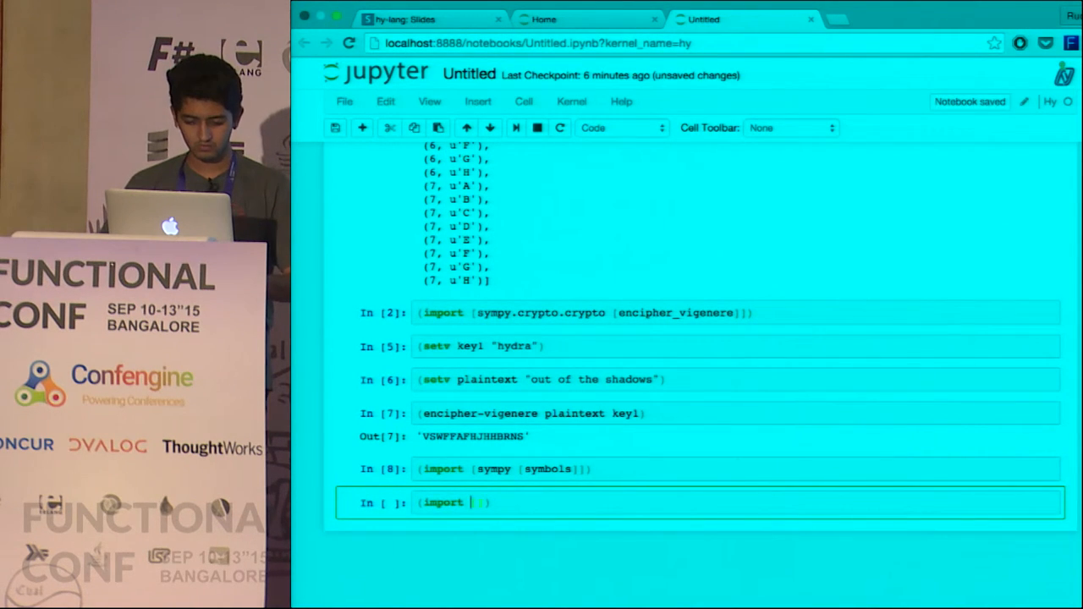
text(sympy)
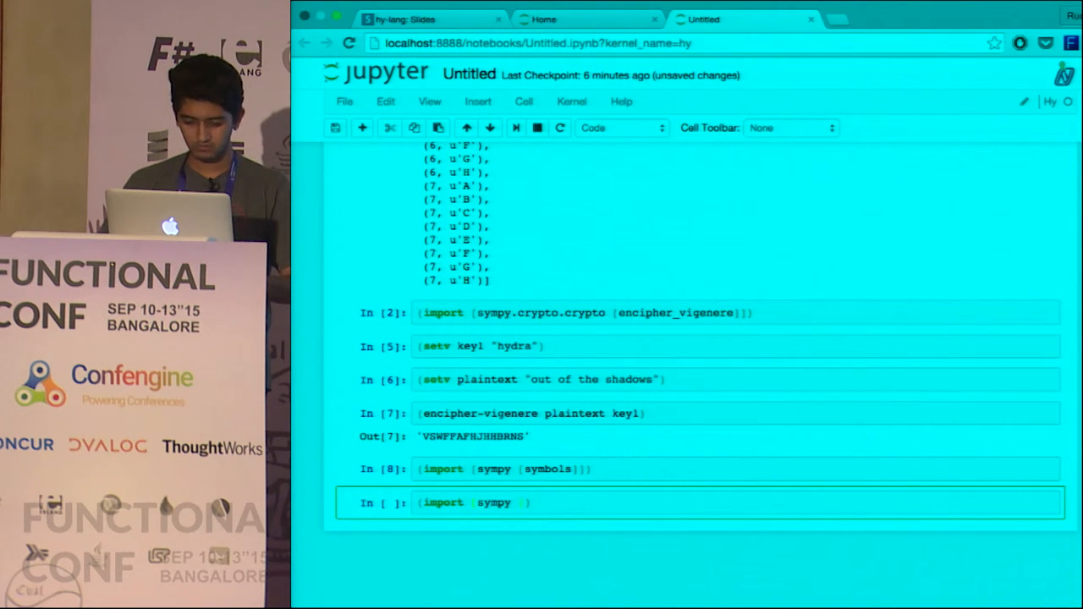
text(init_printing)
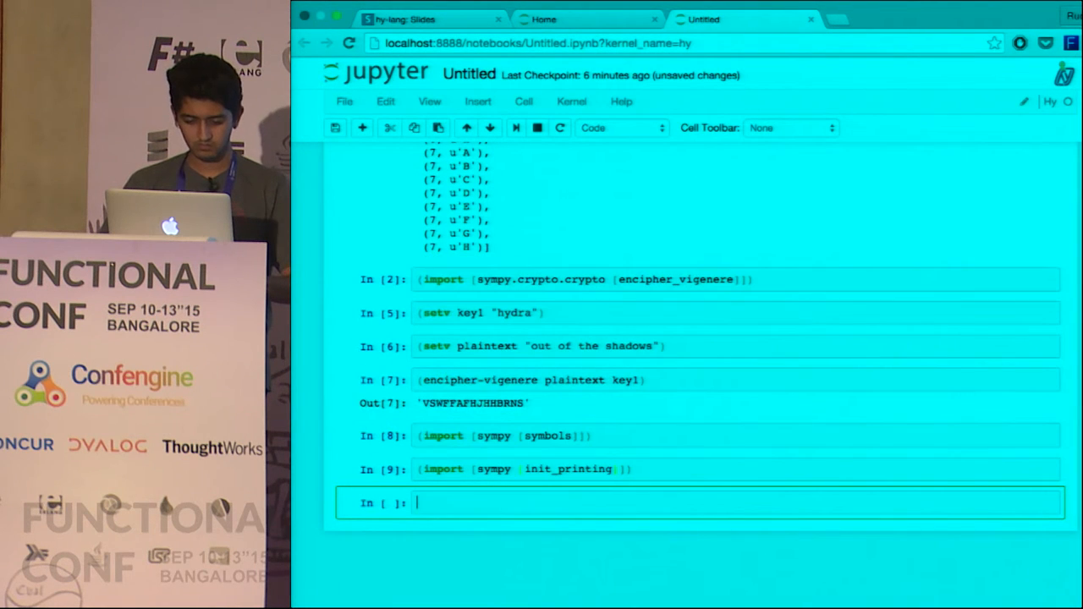
text(9)
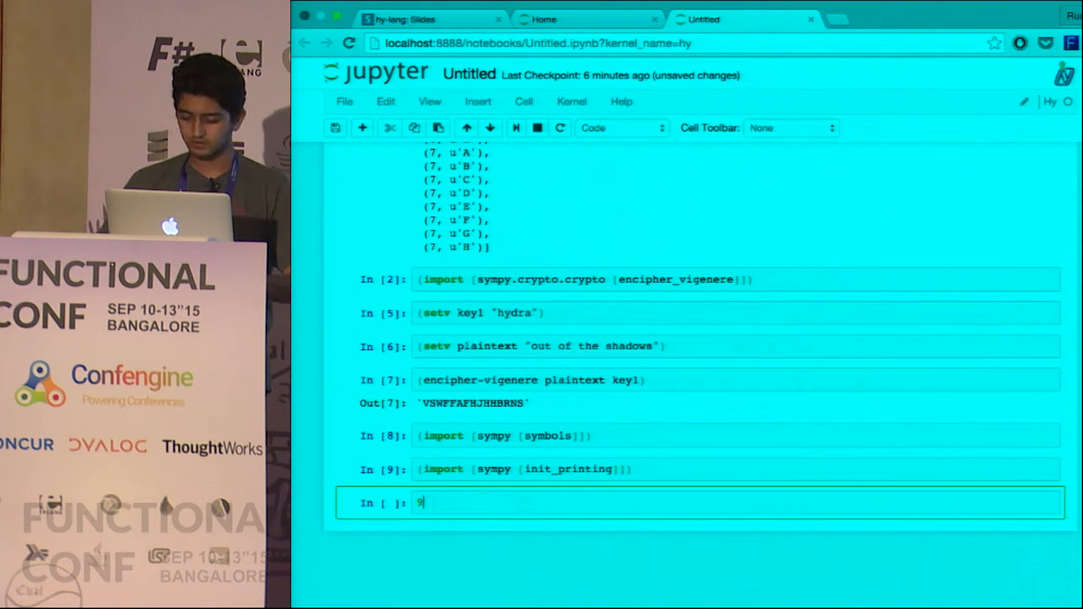
text(init-printing))
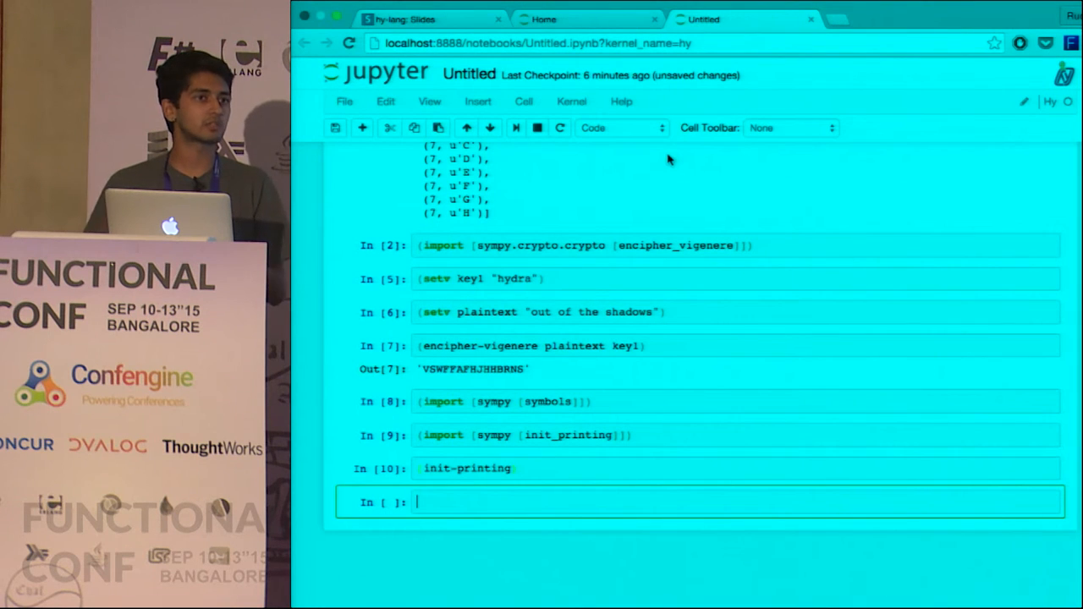
Define symbols x and y with (setv (, x y) (symbols "x y")), then bring up the next slide
text((setv (, x y) (symbols "x y")))
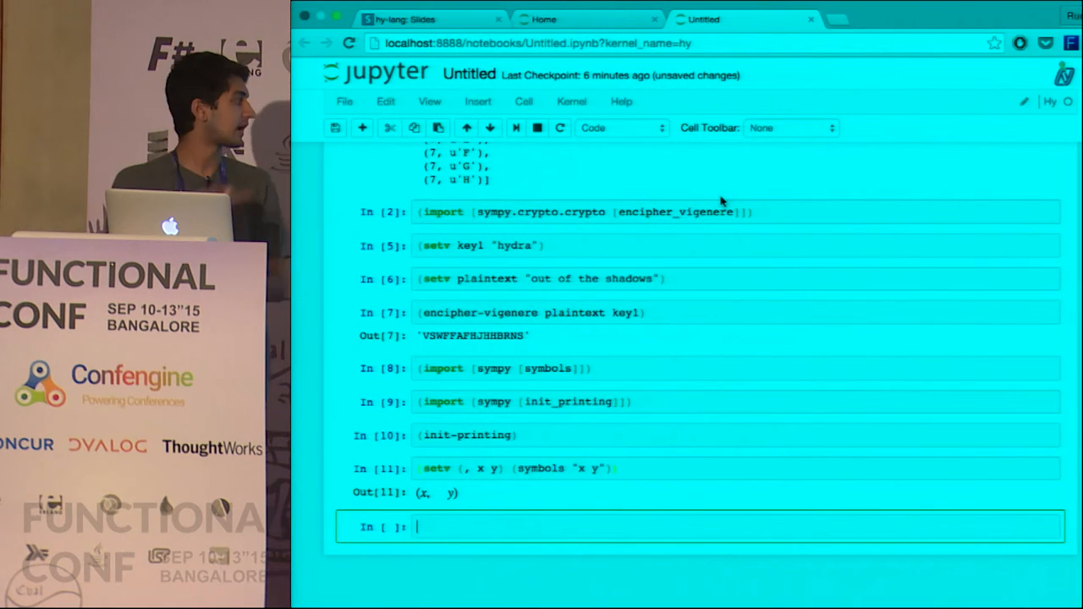
mouse_move(478, 393)
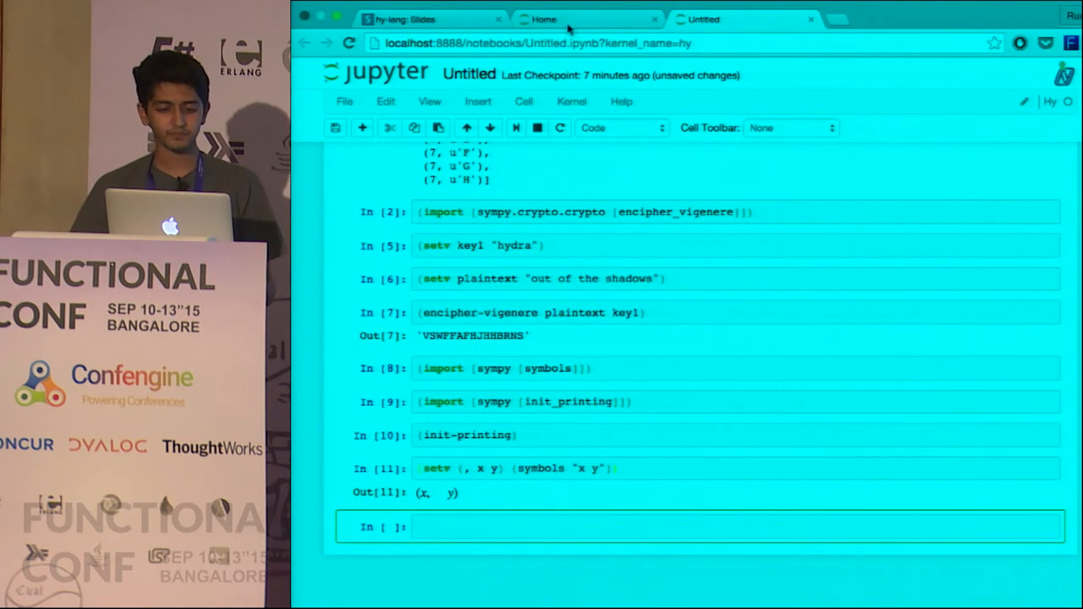
click(398, 19)
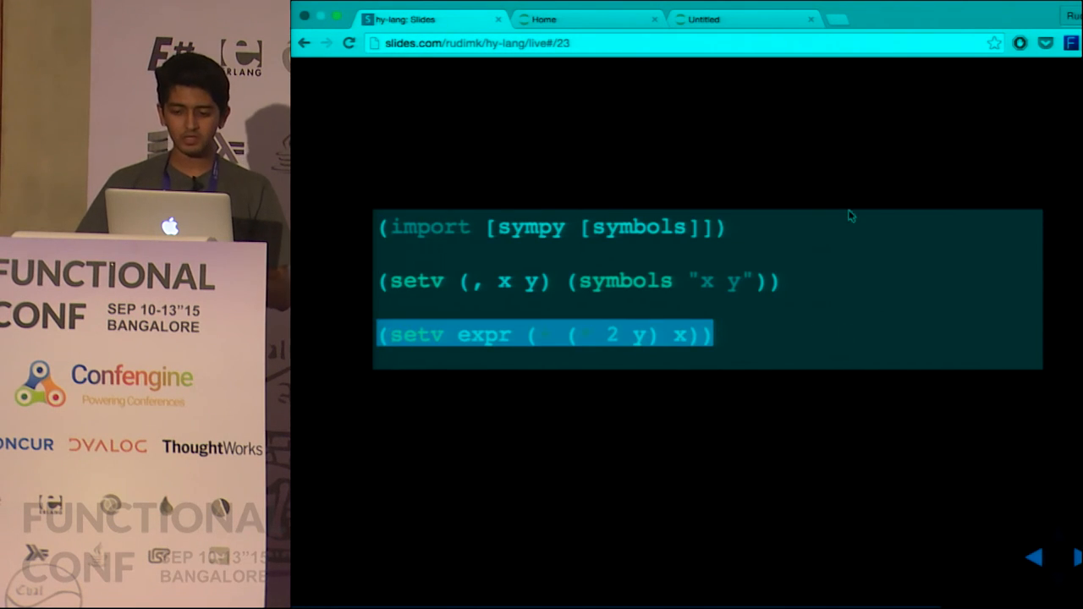
Define expr as (+ (* 2 y) x) and display it as x + 2y
click(745, 19)
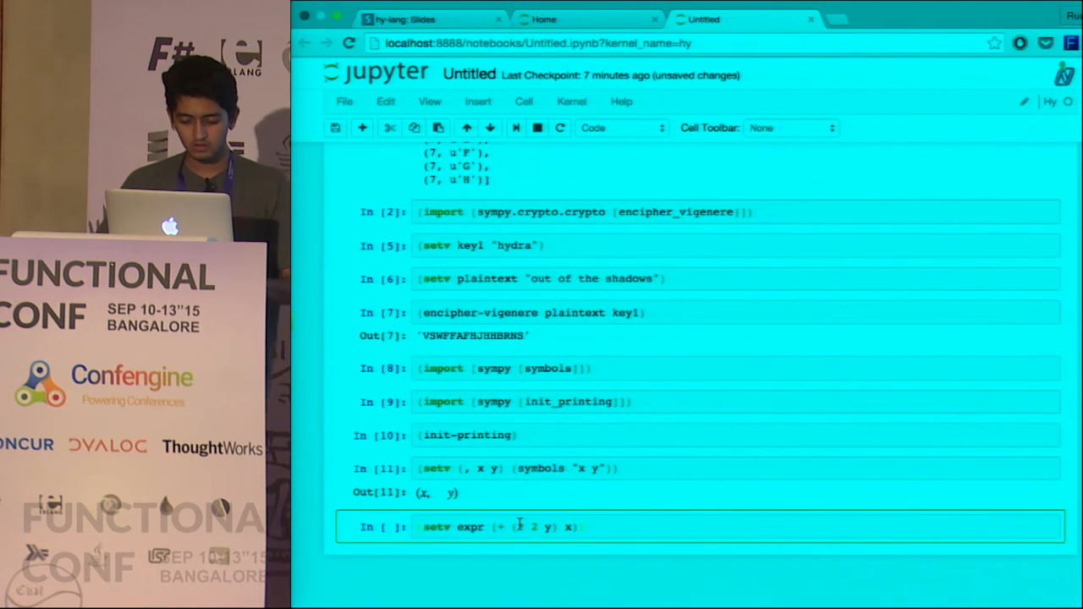
key(shift+enter)
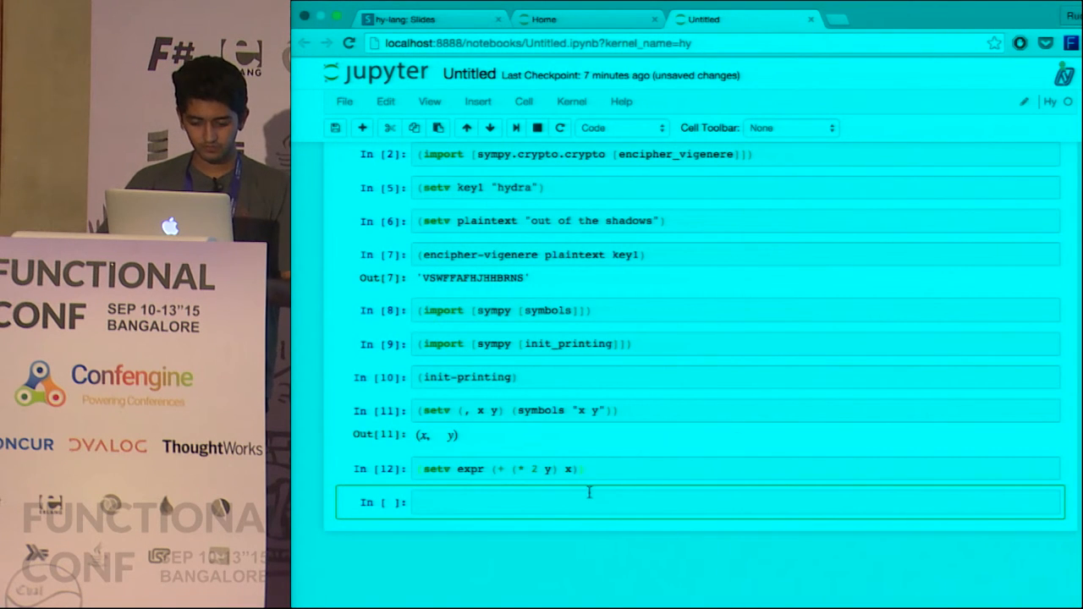
text(expr)
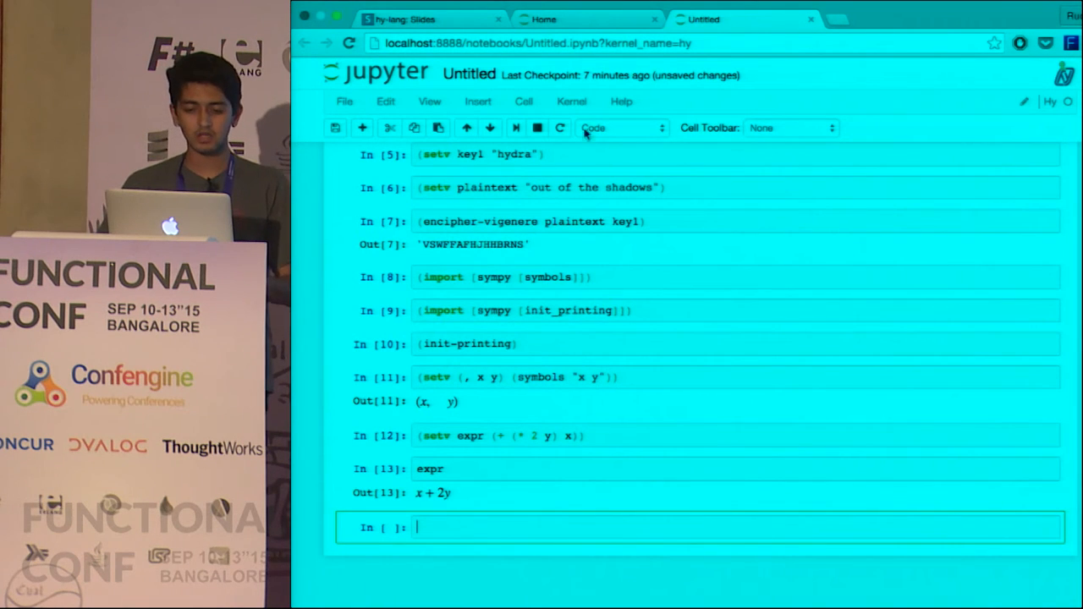
click(415, 19)
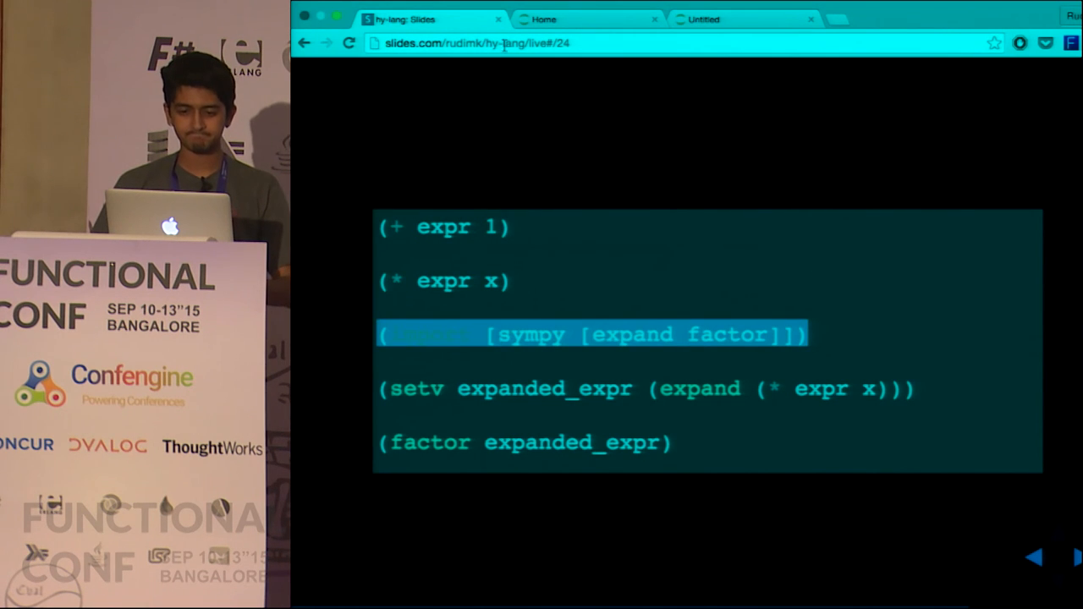
Import sympy's expand and factor, checking the slide in between
click(745, 19)
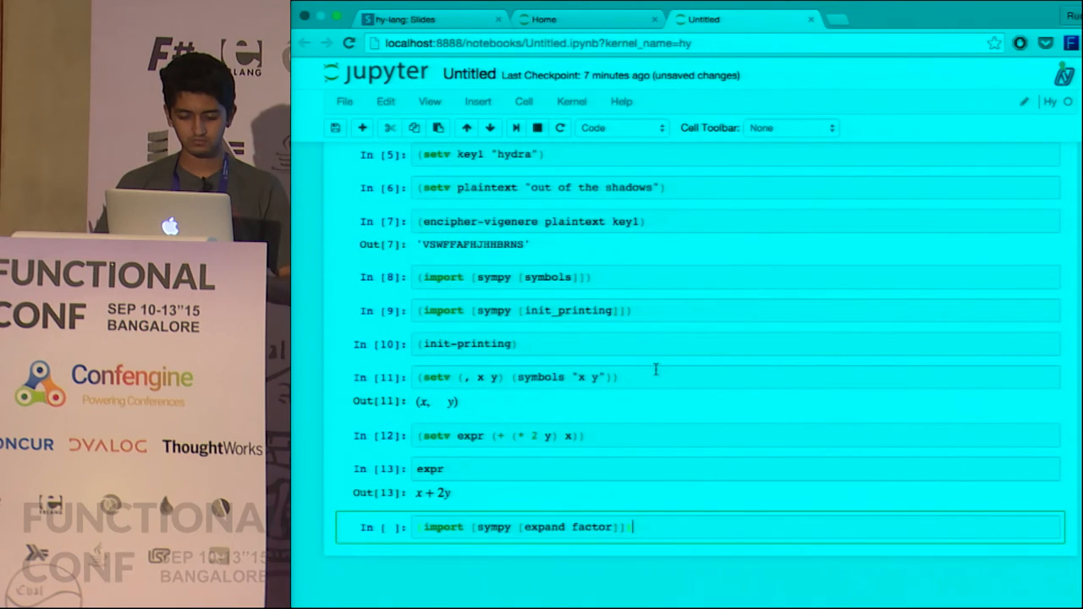
key(shift+enter)
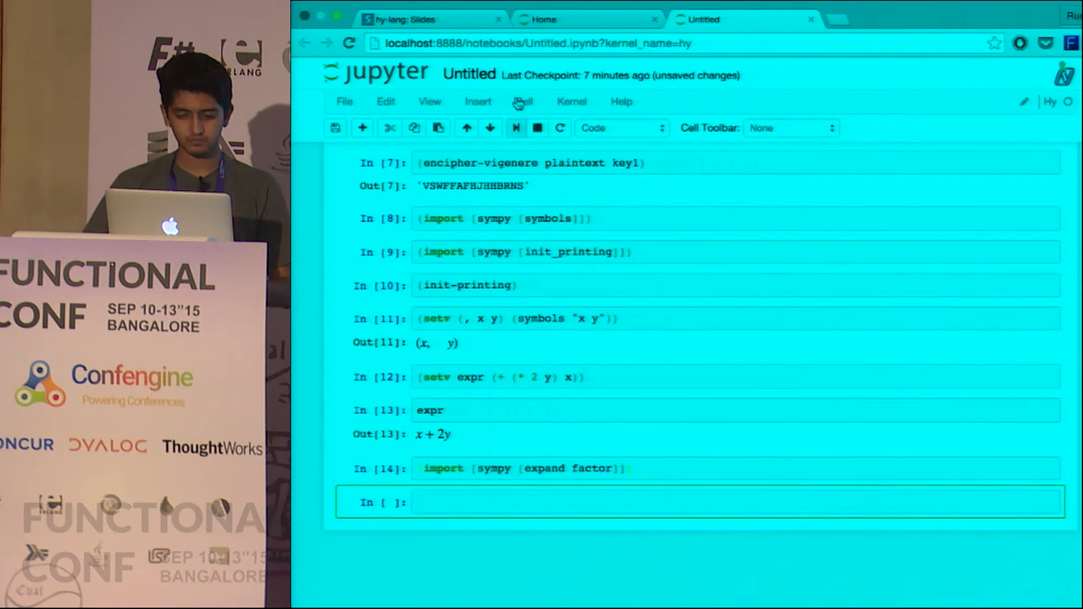
click(431, 19)
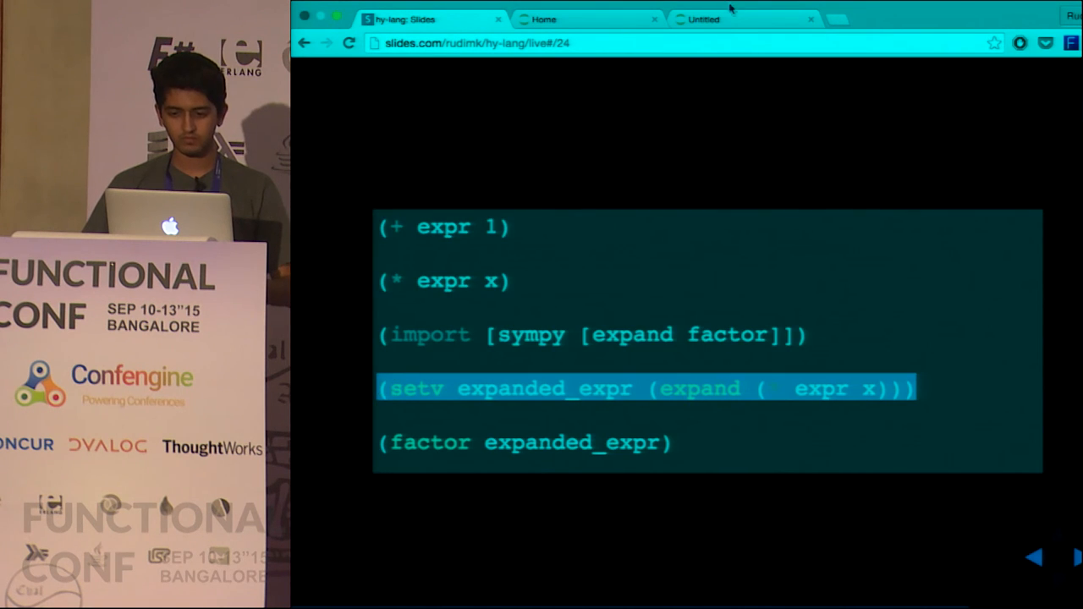
click(743, 18)
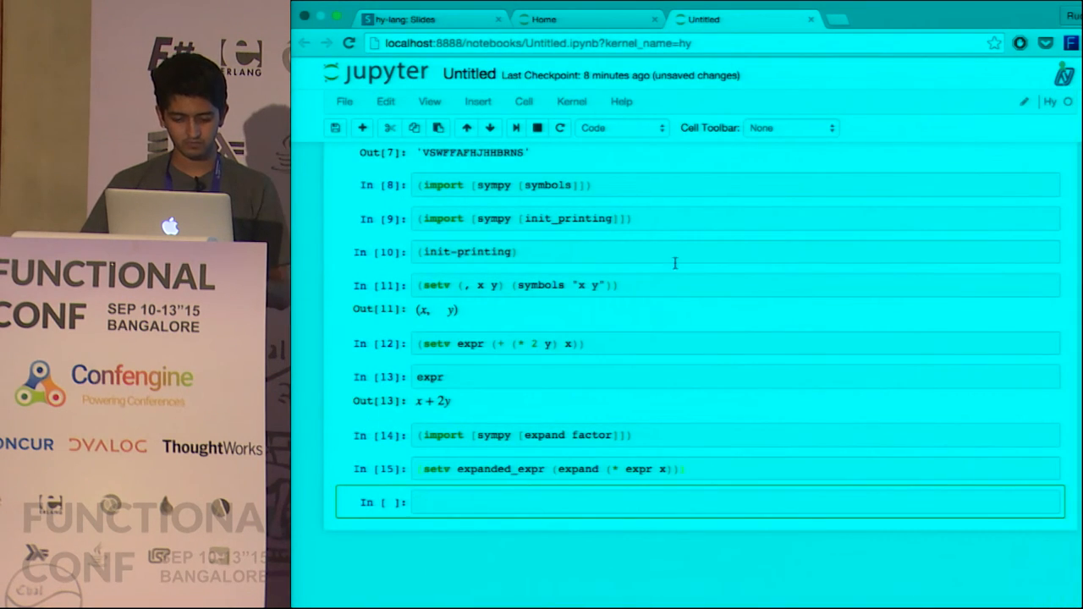
Show expanded-expr as x² + 2xy and factor it back to x(x + 2y)
text(expanded-expr)
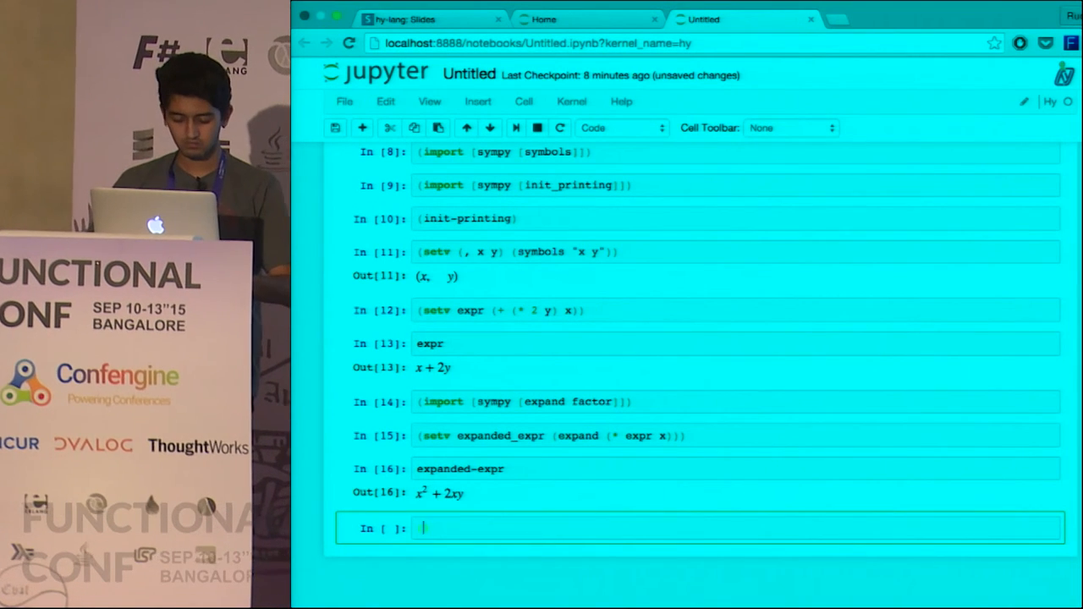
text(factor ))
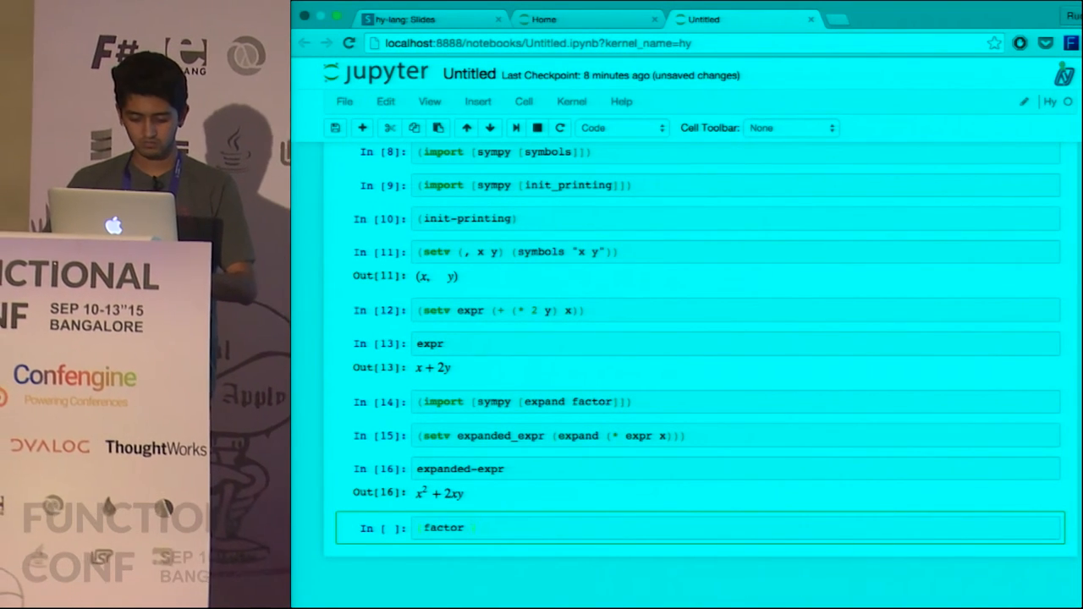
text(expanded-expr)
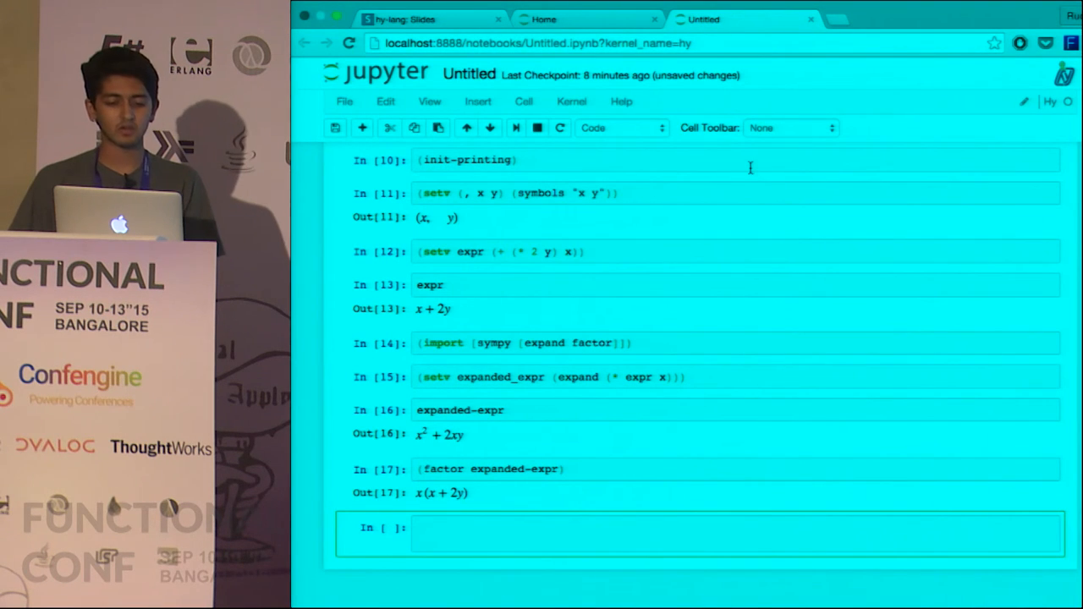
click(431, 18)
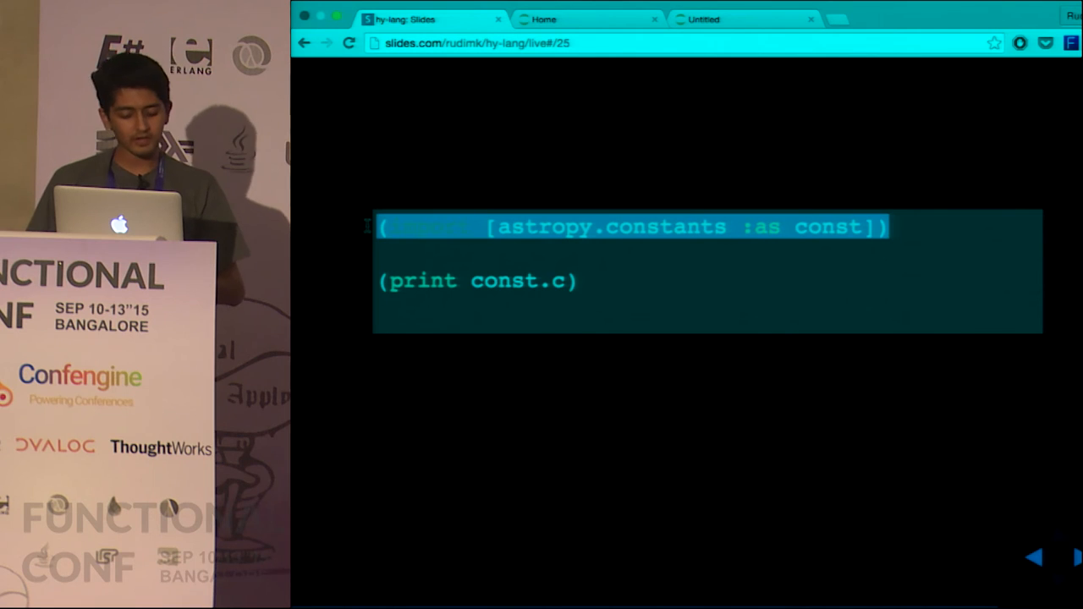
In the Hy notebook, import astropy.constants as const and print const.c, the speed of light
click(707, 18)
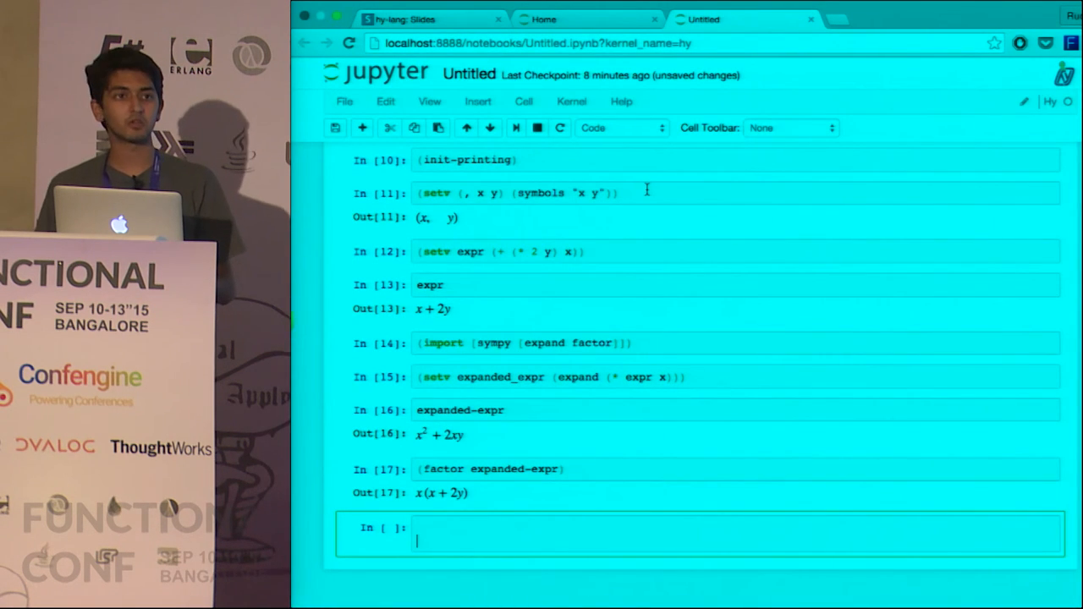
text((import [astropy.constants :as const]))
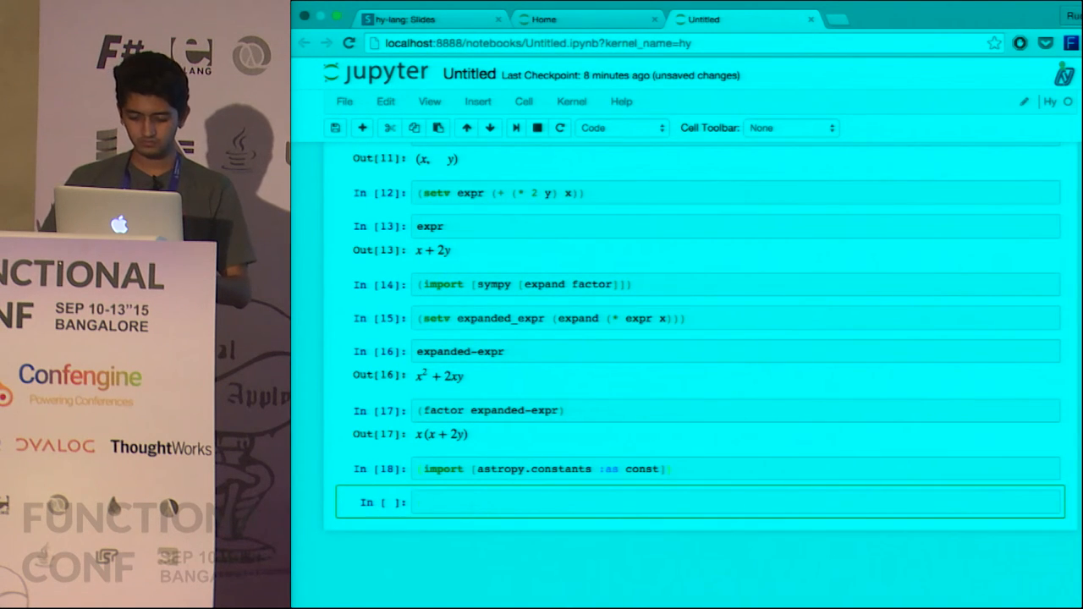
text(const.c))
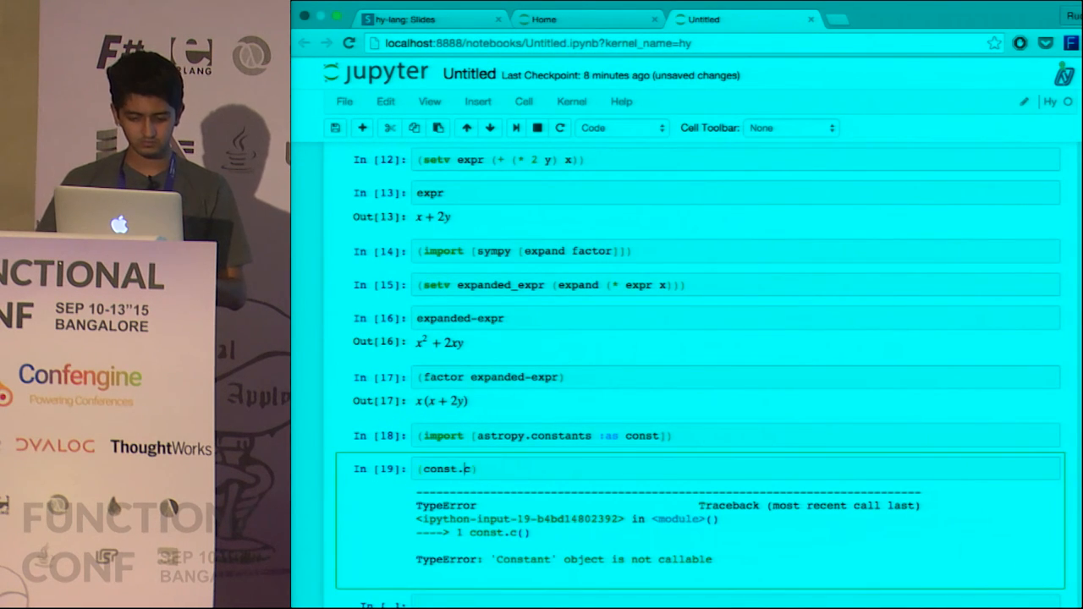
text(pri)
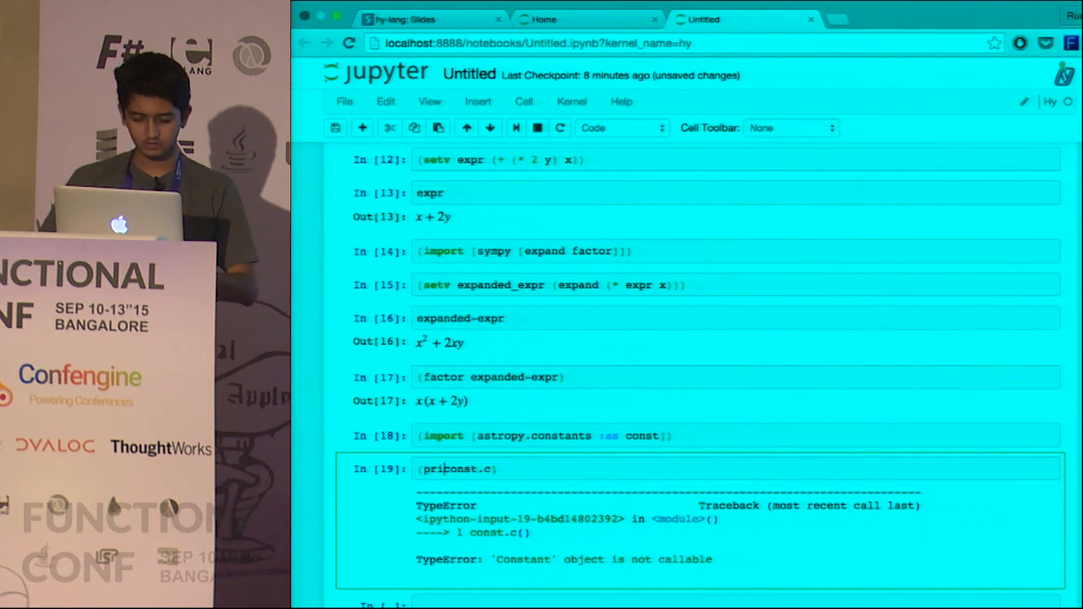
key(shift+enter)
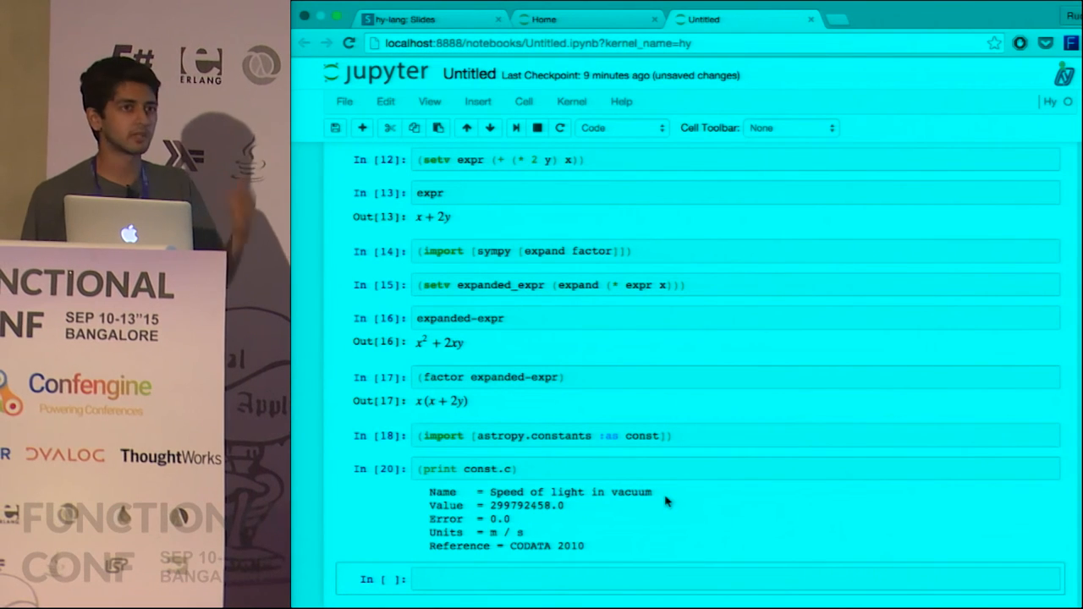
Return to the talk slides and advance to slide 26 on Flask
click(431, 19)
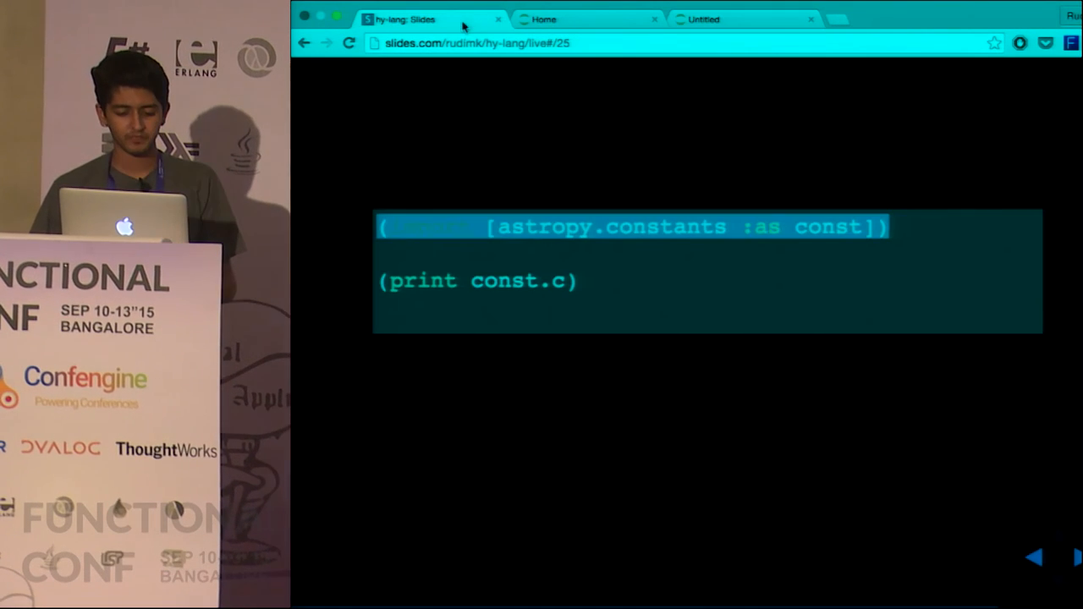
key(right)
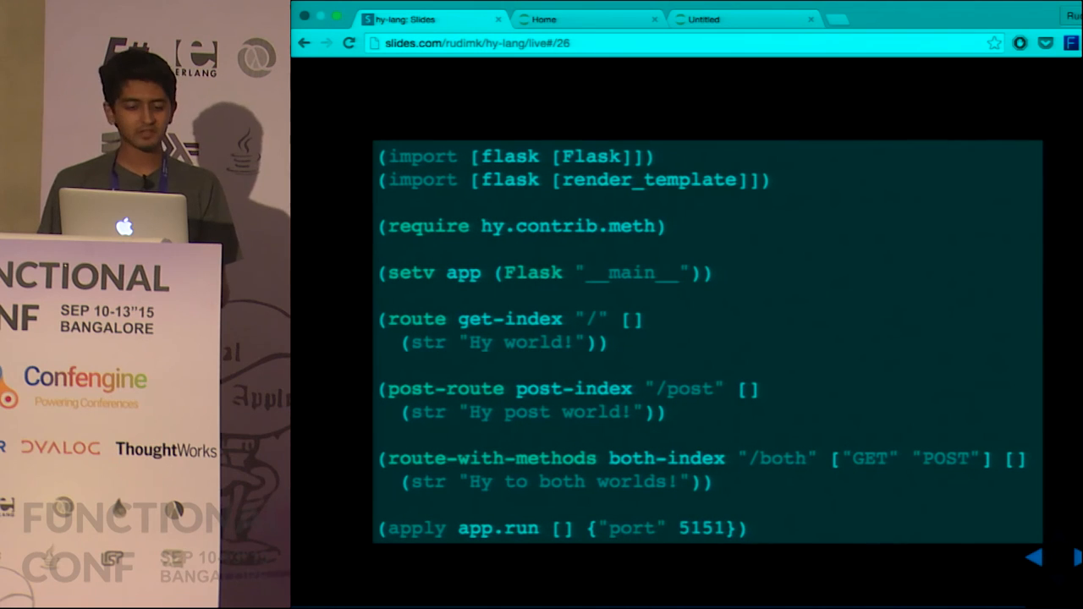